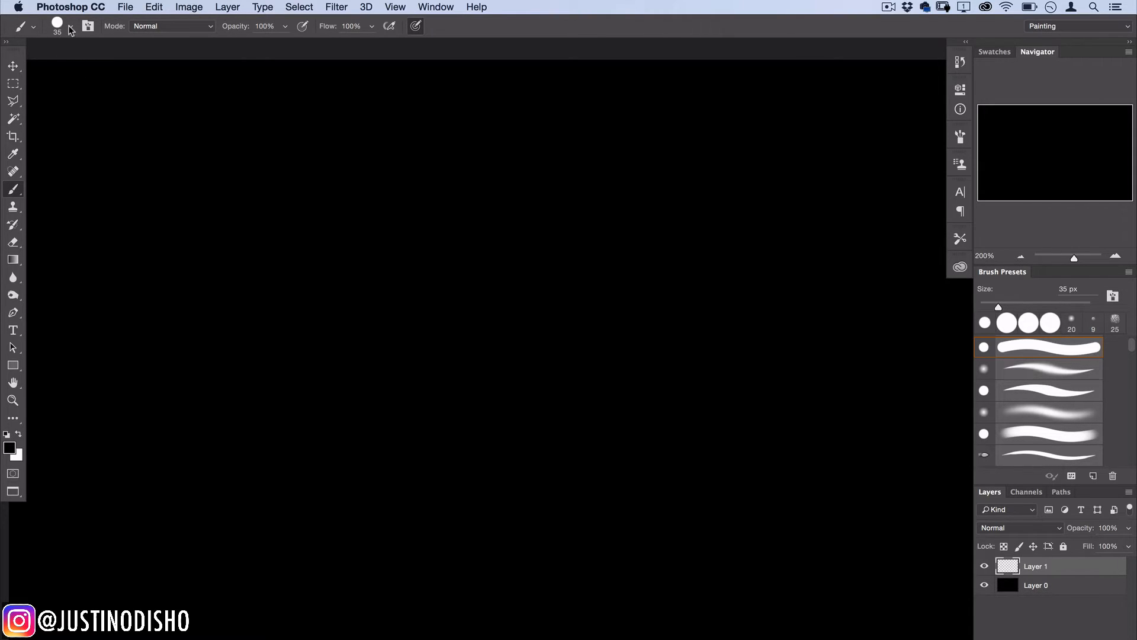
- Reset the brush presets to the default set and browse the restored brush list
{"action": "left_click", "coordinate": [71, 26]}
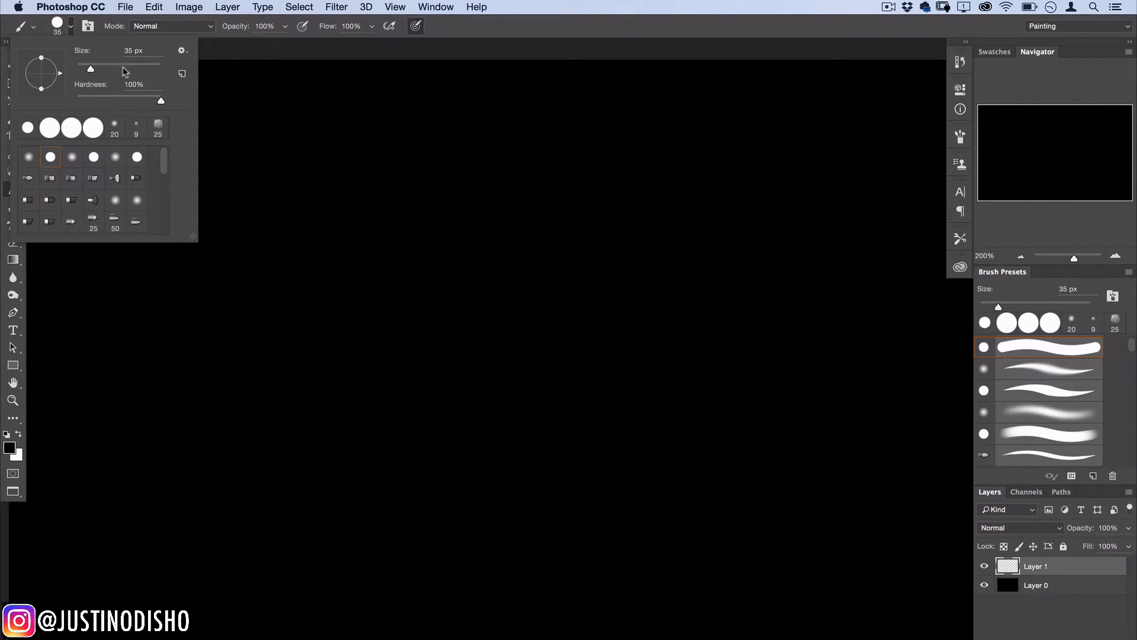
{"action": "left_click", "coordinate": [181, 51]}
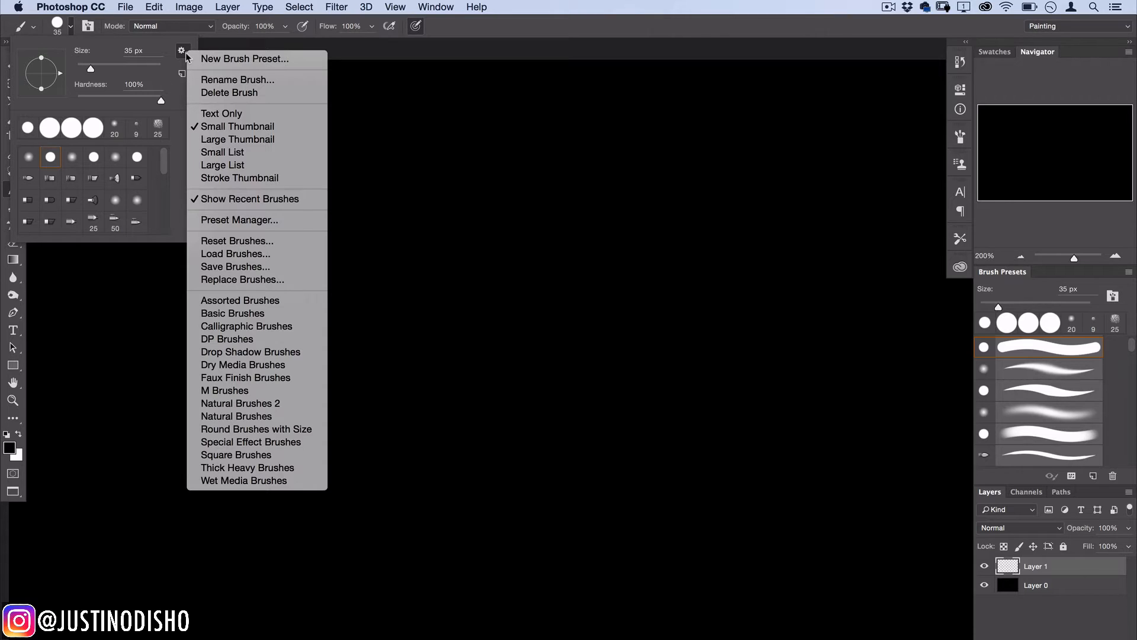
{"action": "left_click", "coordinate": [236, 240]}
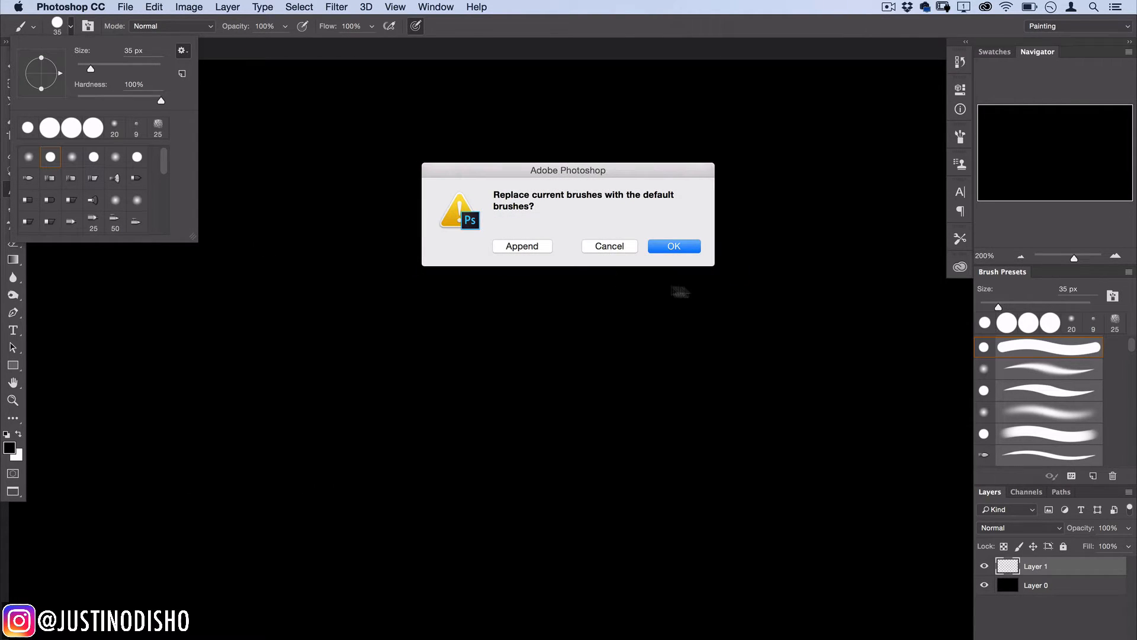
{"action": "left_click", "coordinate": [672, 246]}
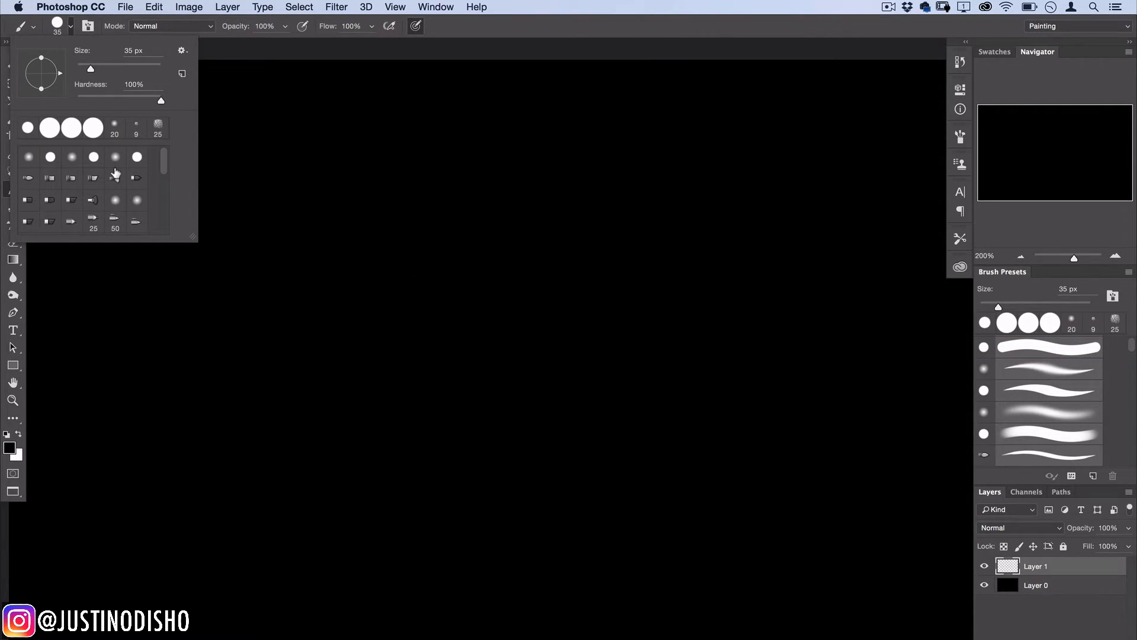
{"action": "scroll", "scroll_direction": "down", "scroll_amount": 3}
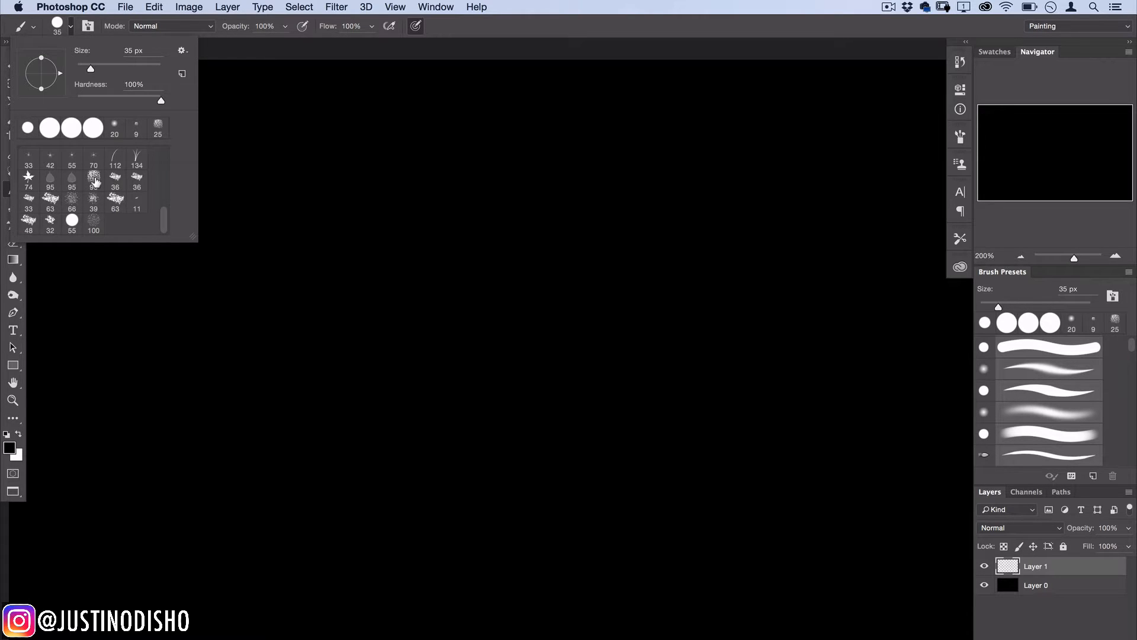
{"action": "scroll", "scroll_direction": "down", "scroll_amount": 3}
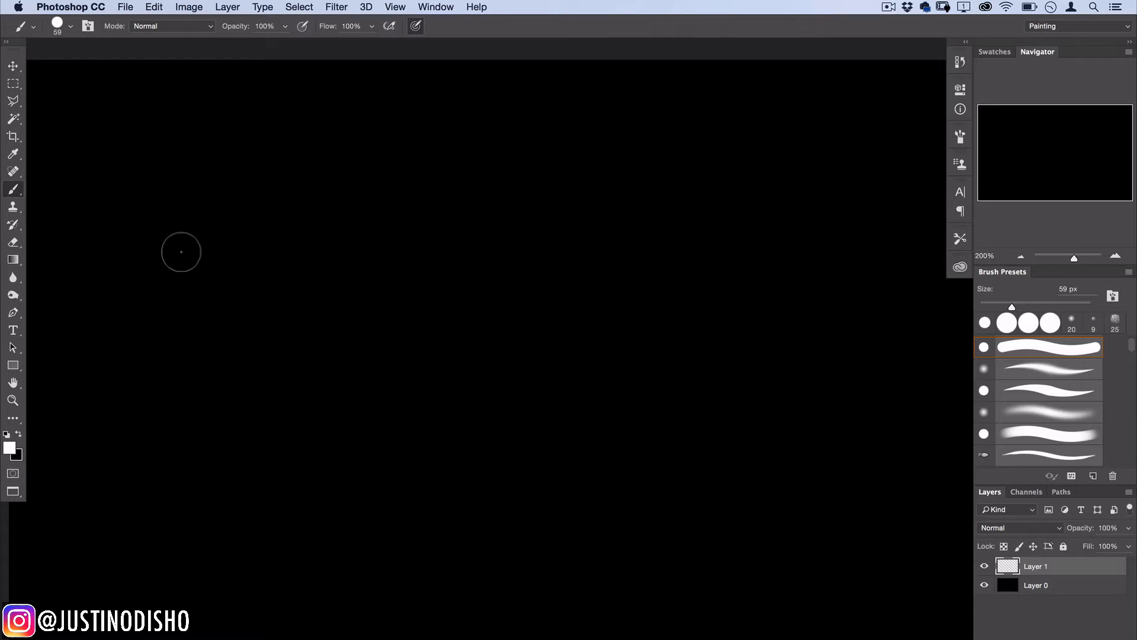
- Paint a thick white test stroke across the upper canvas
{"action": "left_click", "coordinate": [149, 184]}
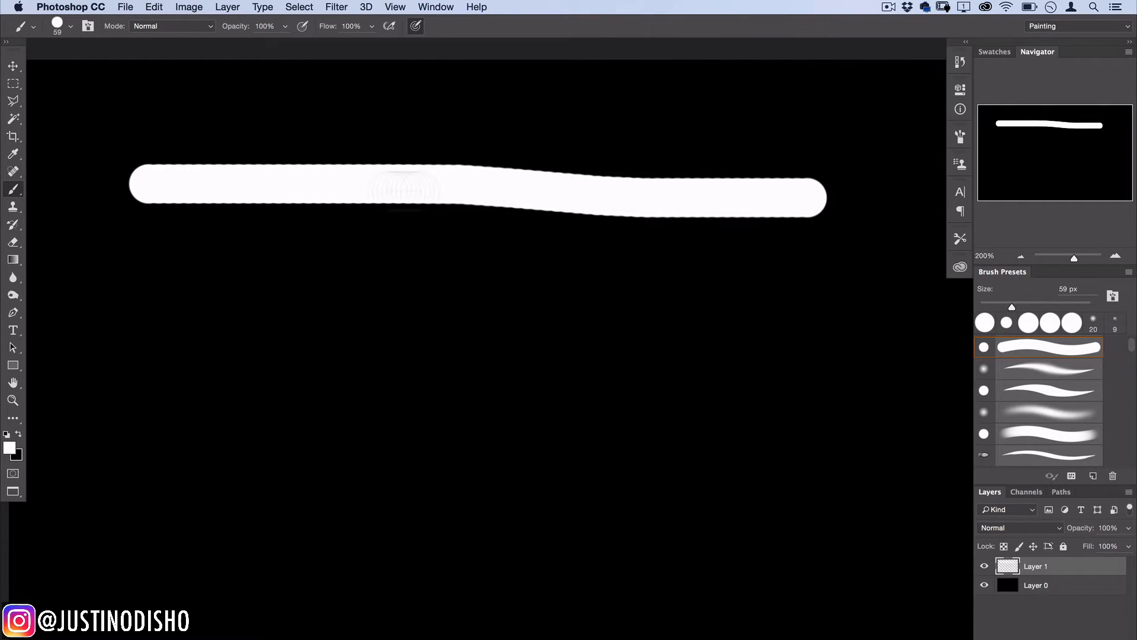
{"action": "mouse_move", "coordinate": [232, 194]}
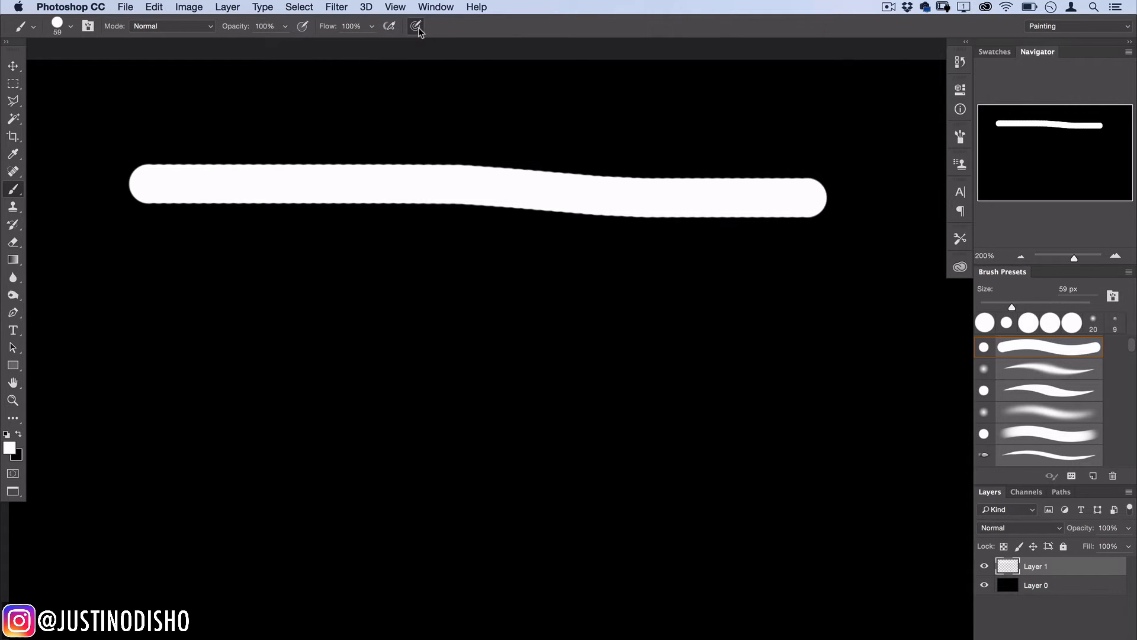
{"action": "mouse_move", "coordinate": [250, 221]}
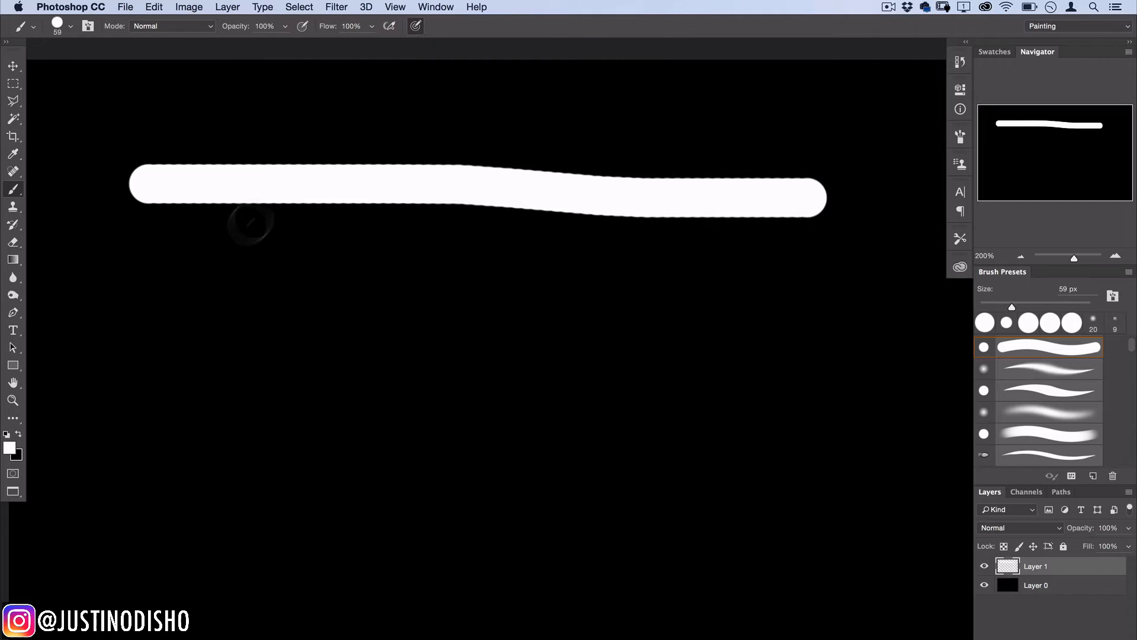
{"action": "mouse_move", "coordinate": [152, 270]}
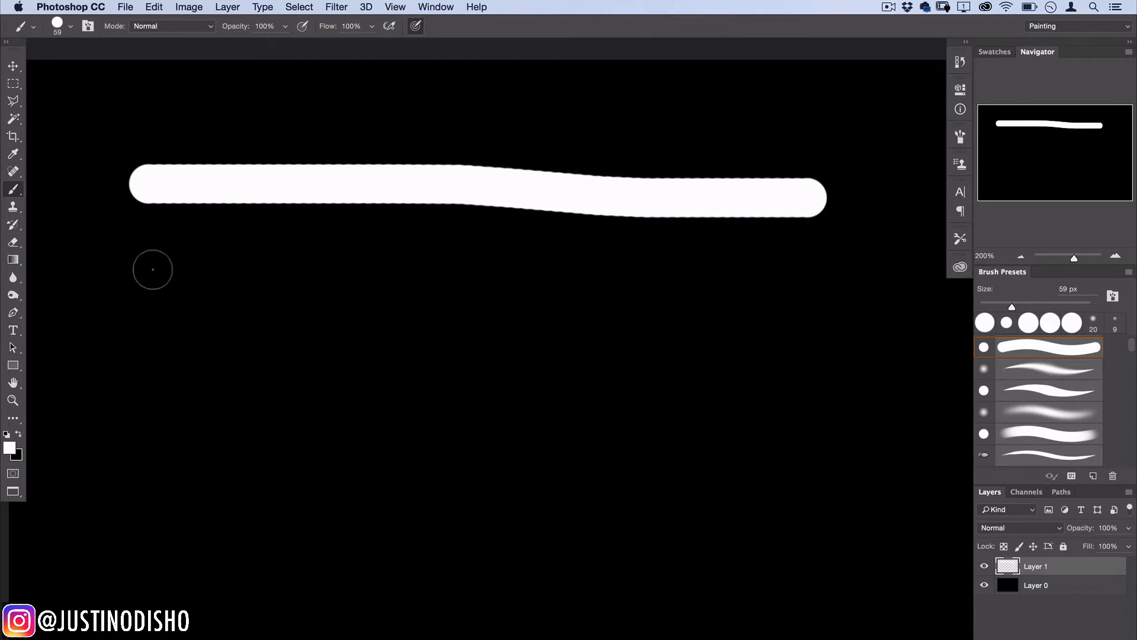
{"action": "mouse_move", "coordinate": [235, 316]}
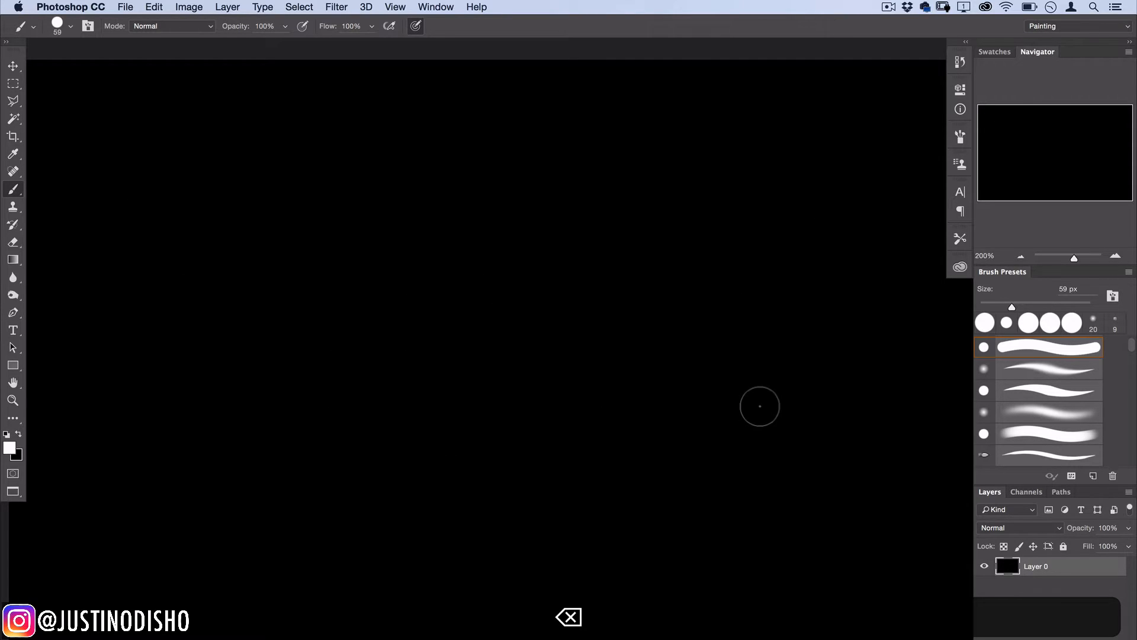
{"action": "mouse_move", "coordinate": [266, 223]}
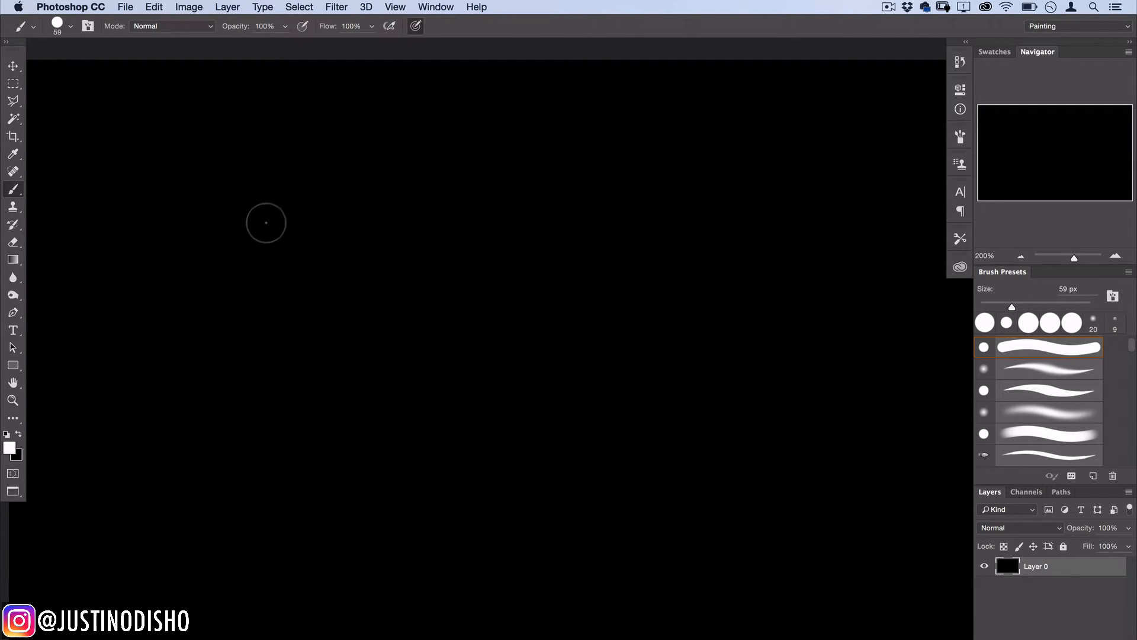
- Show the Brush settings panel from the Window menu
{"action": "left_click", "coordinate": [436, 7]}
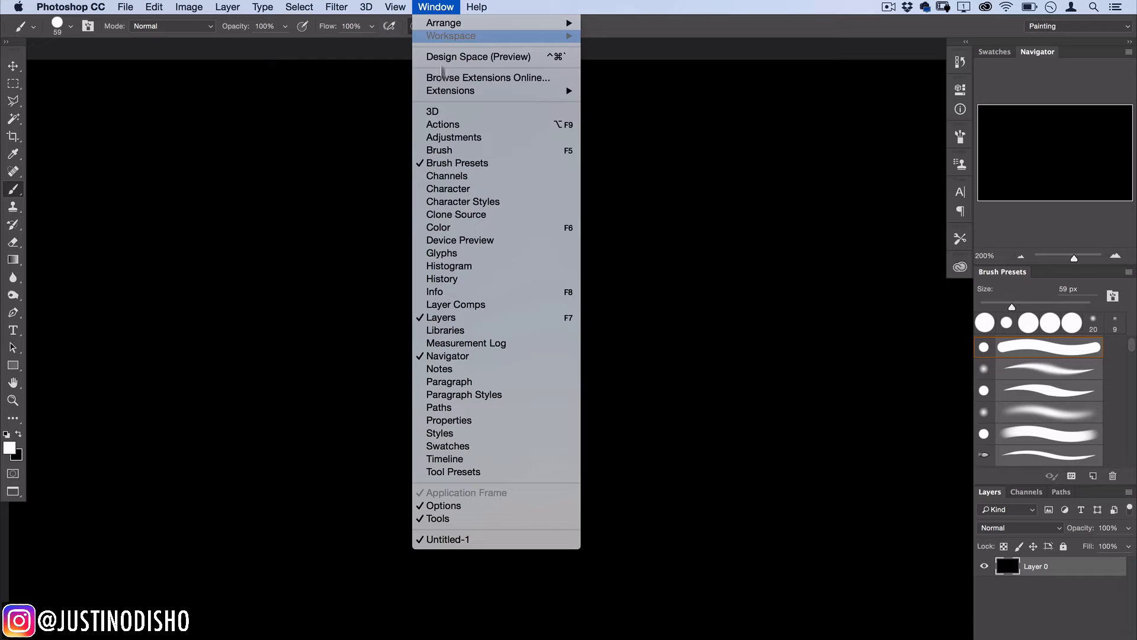
{"action": "left_click", "coordinate": [439, 149]}
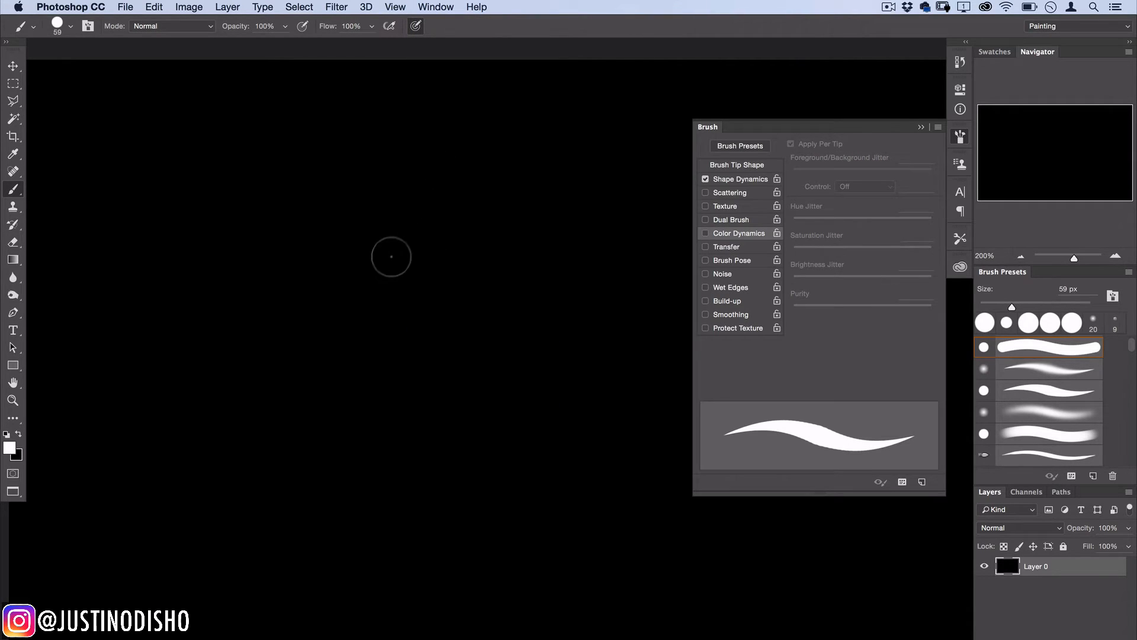
{"action": "mouse_move", "coordinate": [735, 438]}
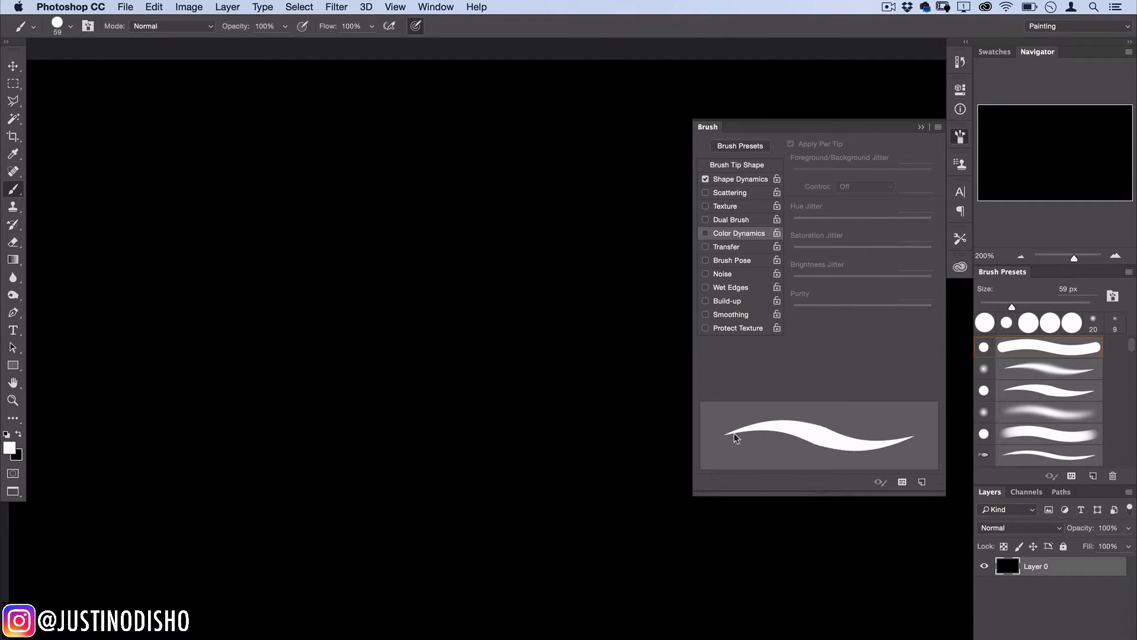
{"action": "mouse_move", "coordinate": [945, 416]}
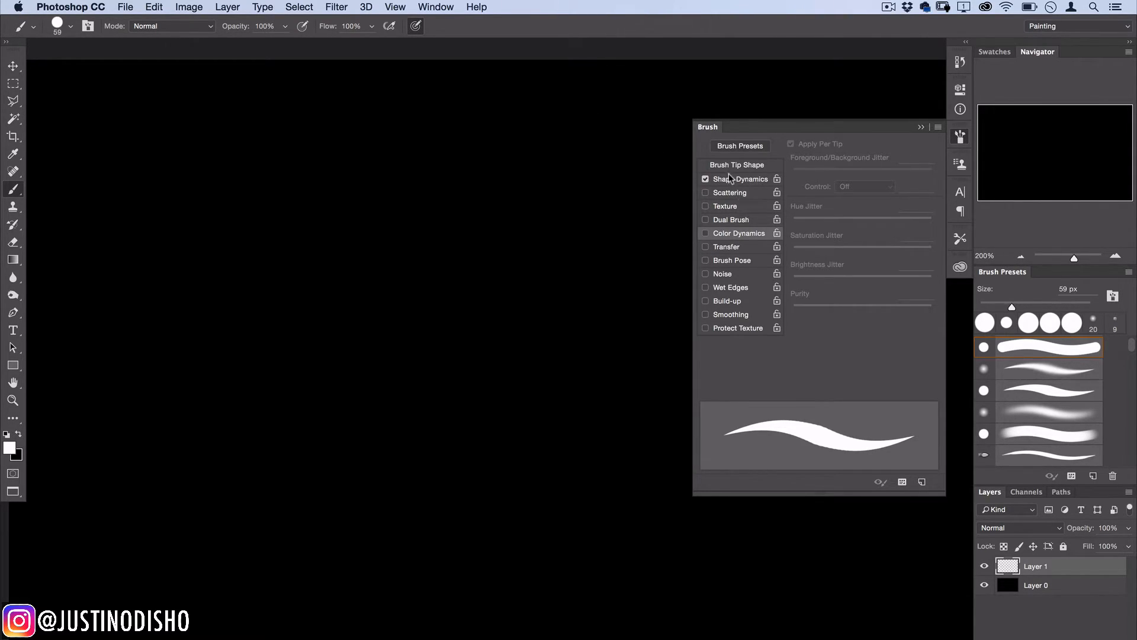
{"action": "mouse_move", "coordinate": [707, 278]}
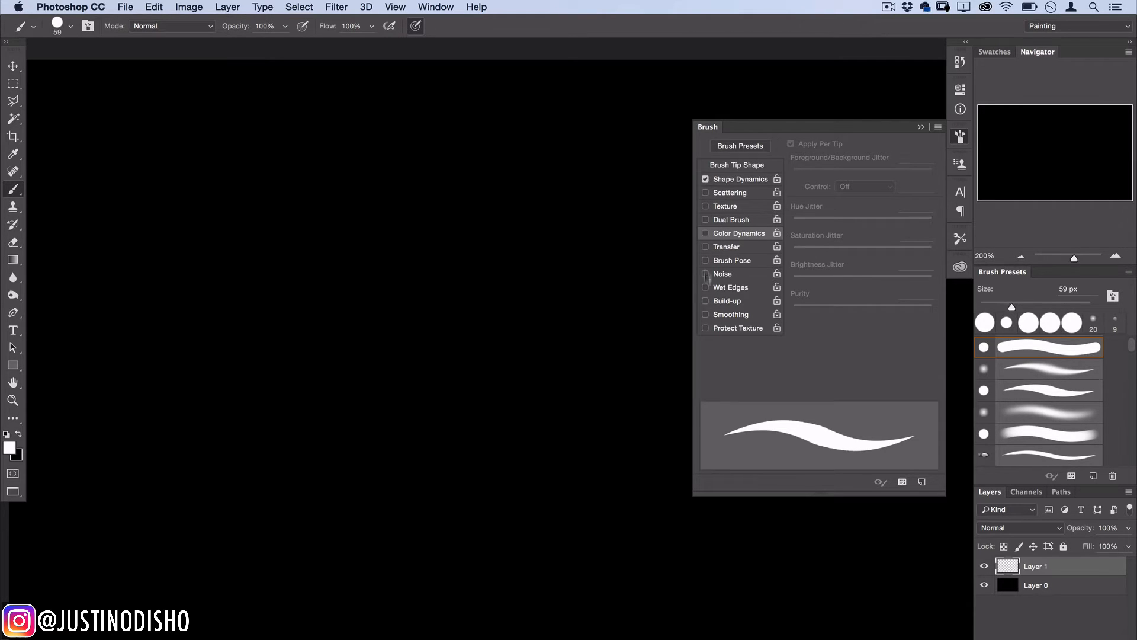
{"action": "mouse_move", "coordinate": [705, 303]}
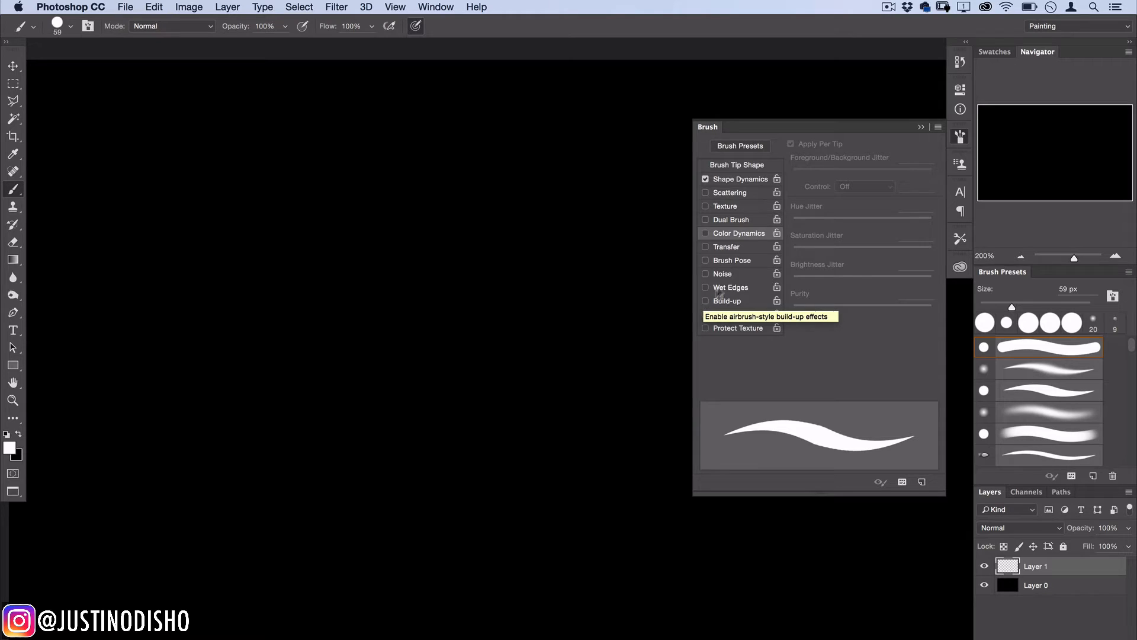
{"action": "mouse_move", "coordinate": [722, 241]}
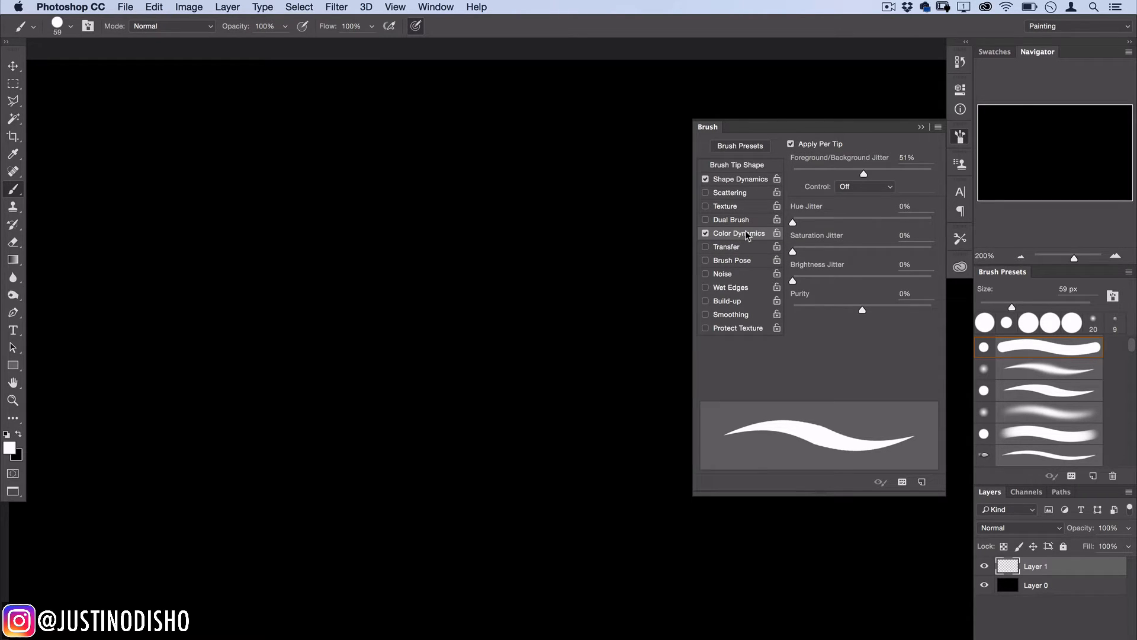
{"action": "mouse_move", "coordinate": [866, 179]}
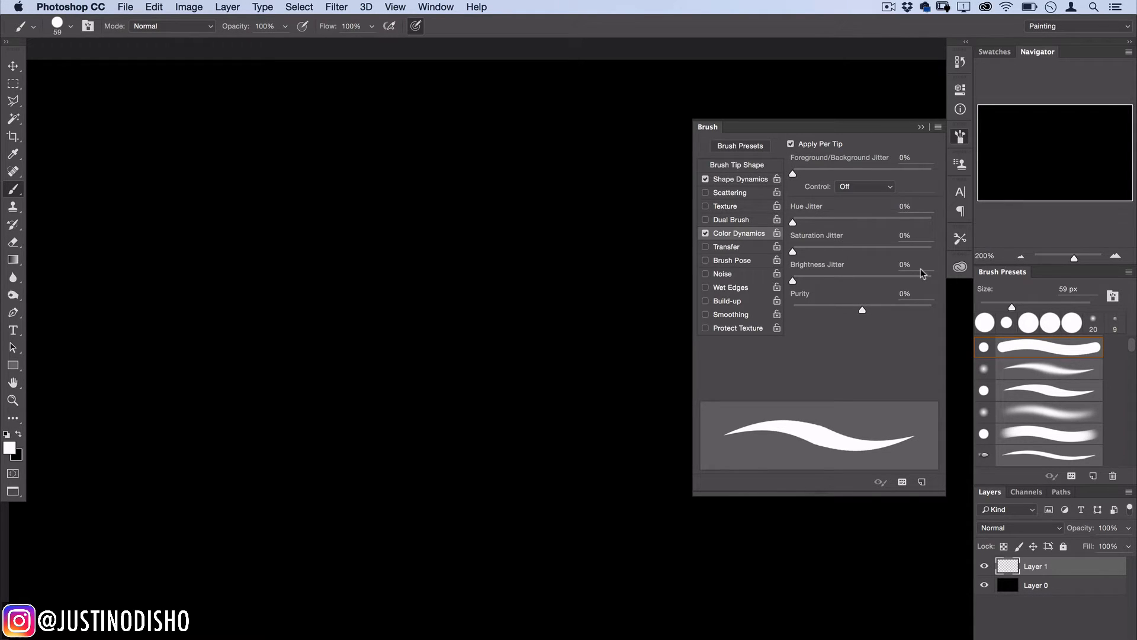
{"action": "mouse_move", "coordinate": [920, 265]}
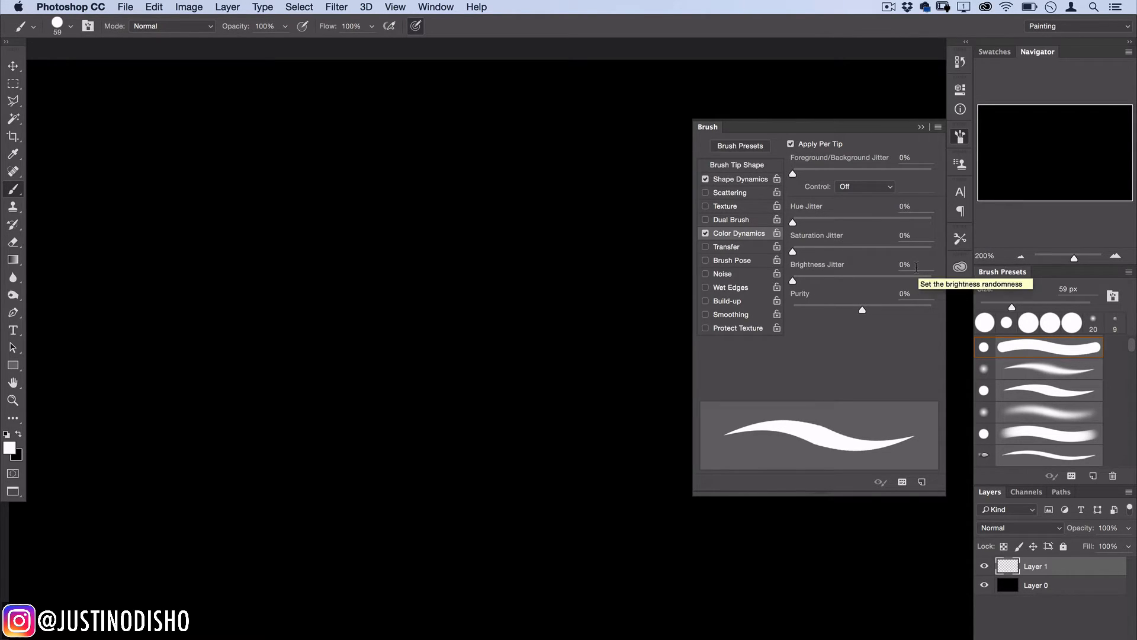
{"action": "mouse_move", "coordinate": [256, 260]}
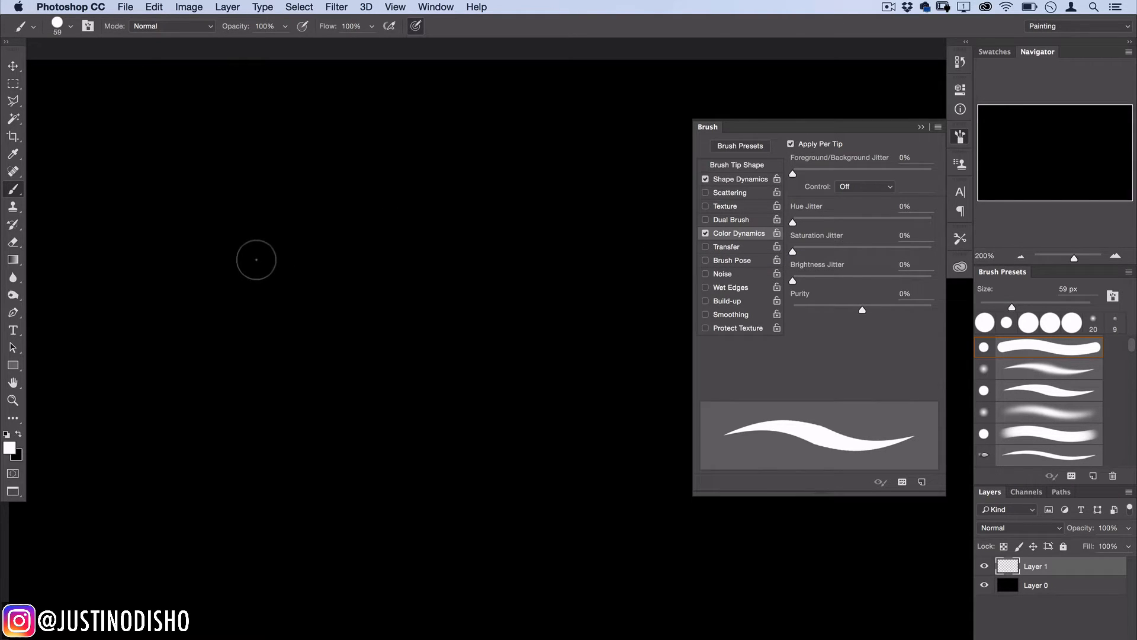
{"action": "mouse_move", "coordinate": [504, 330]}
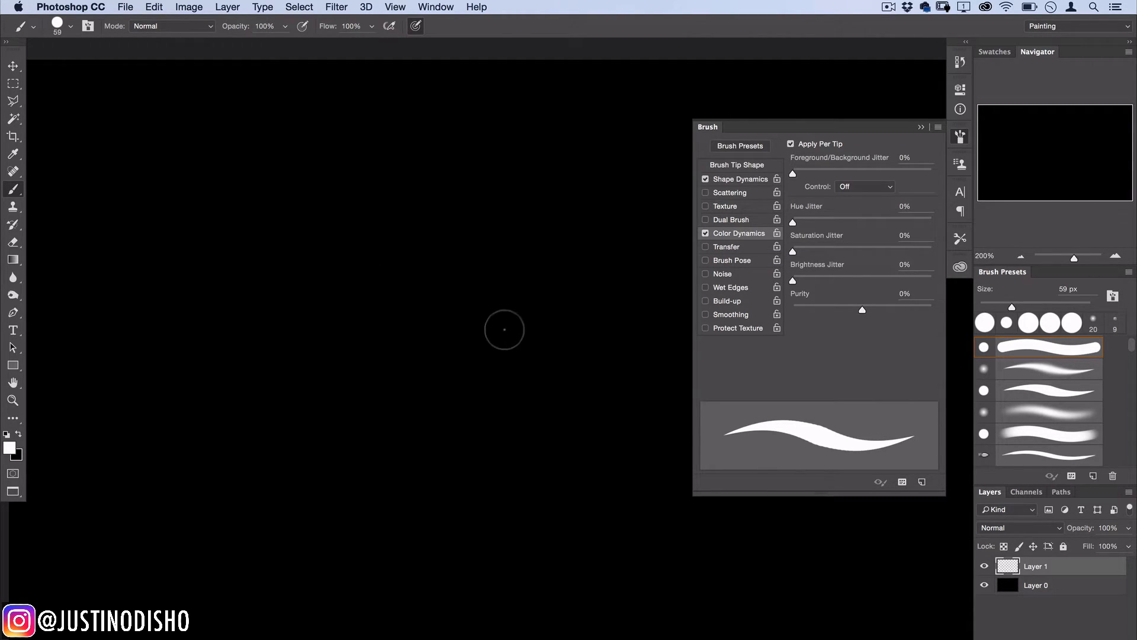
- Paint a white test stroke near the top of the canvas
{"action": "left_click_drag", "start_coordinate": [207, 196], "coordinate": [446, 174]}
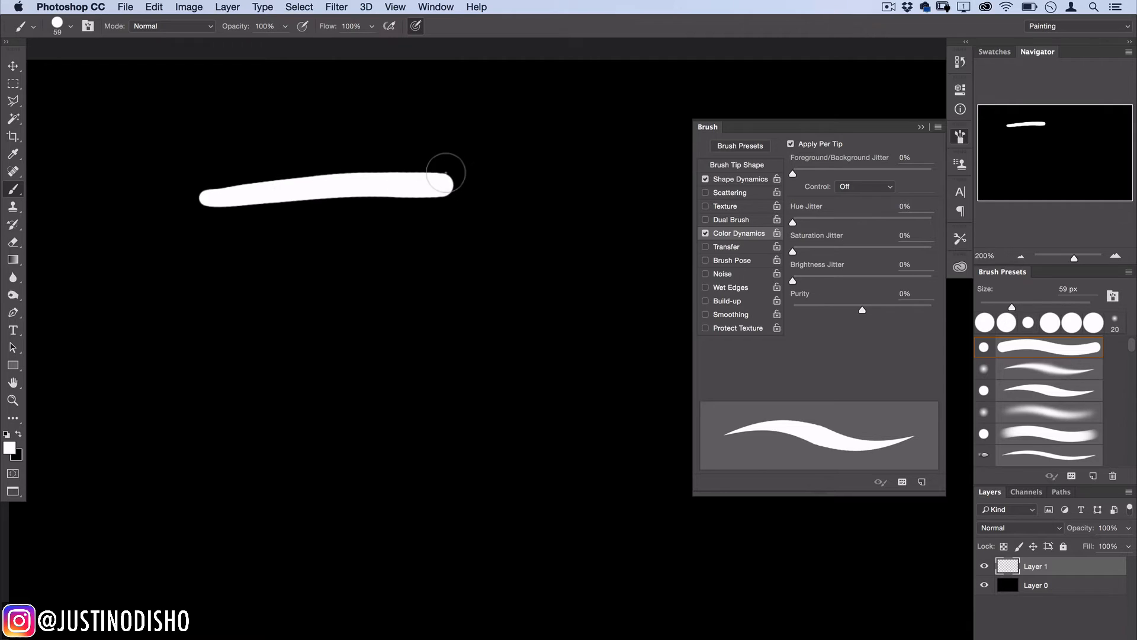
{"action": "mouse_move", "coordinate": [379, 283]}
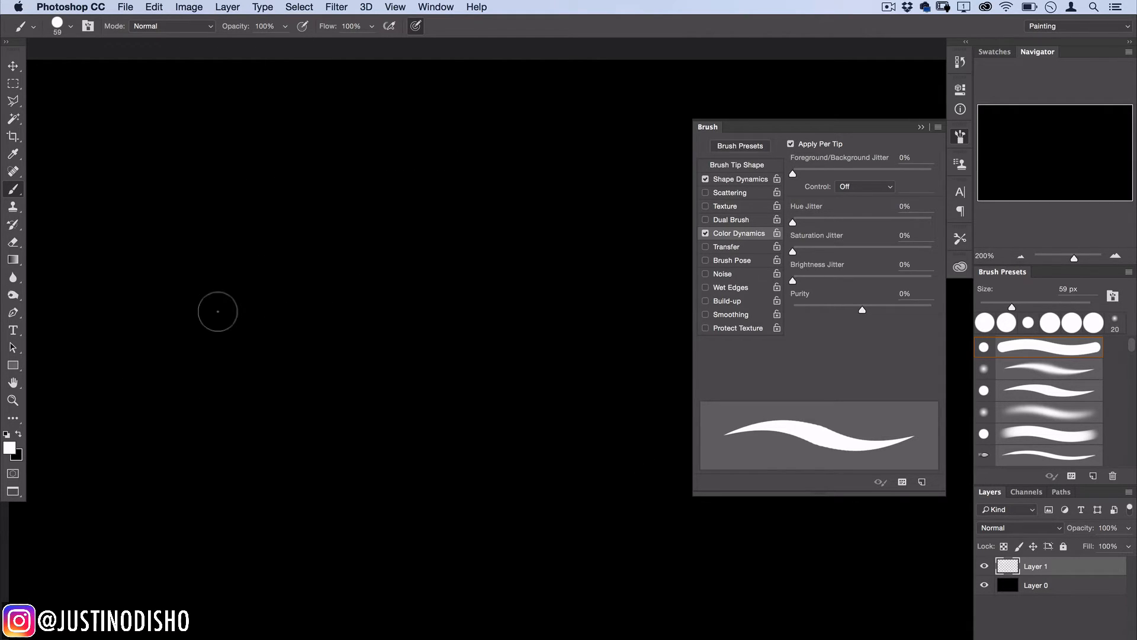
- Choose a bright red (ff1c1c) foreground colour in the Color Picker
{"action": "left_click", "coordinate": [12, 449]}
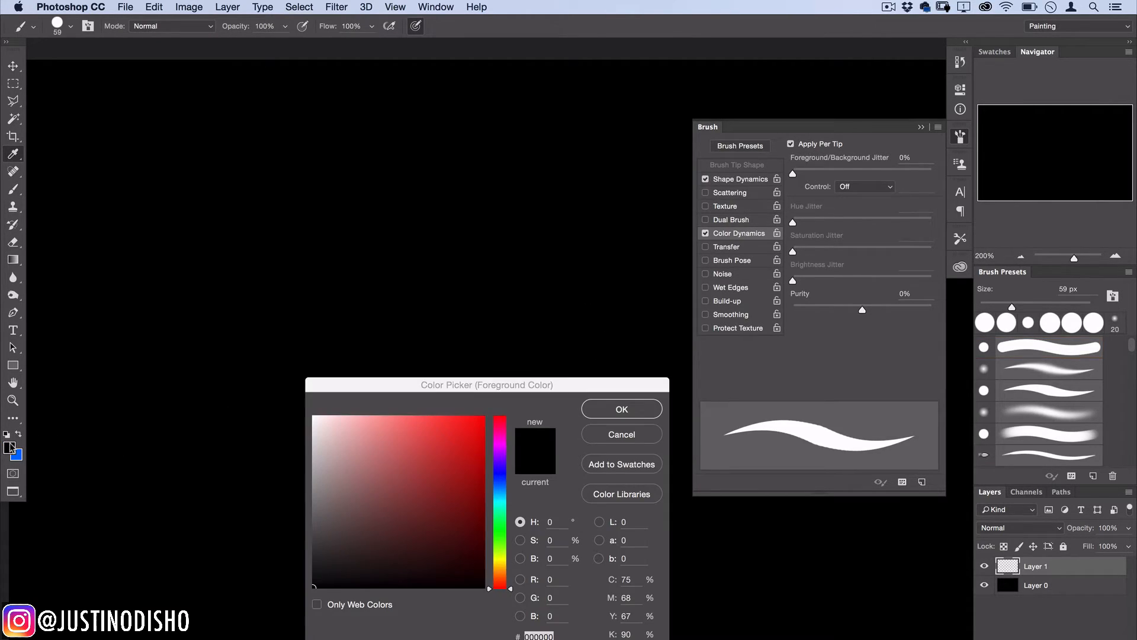
{"action": "left_click", "coordinate": [465, 415]}
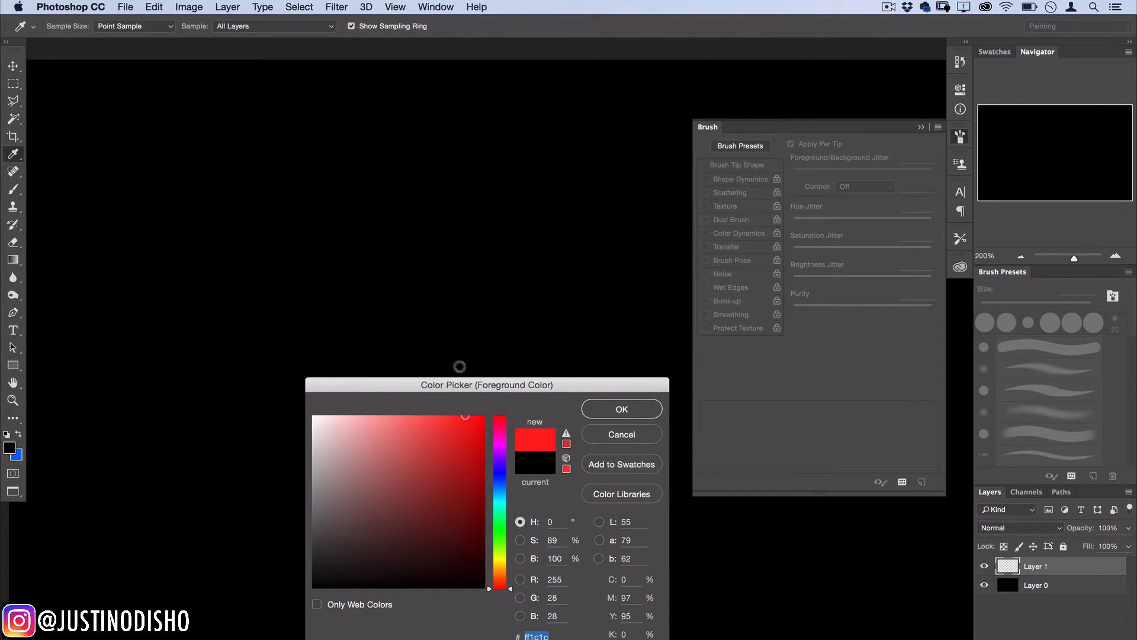
- Confirm red as the foreground colour and set Foreground/Background Jitter to 50%
{"action": "left_click", "coordinate": [620, 408]}
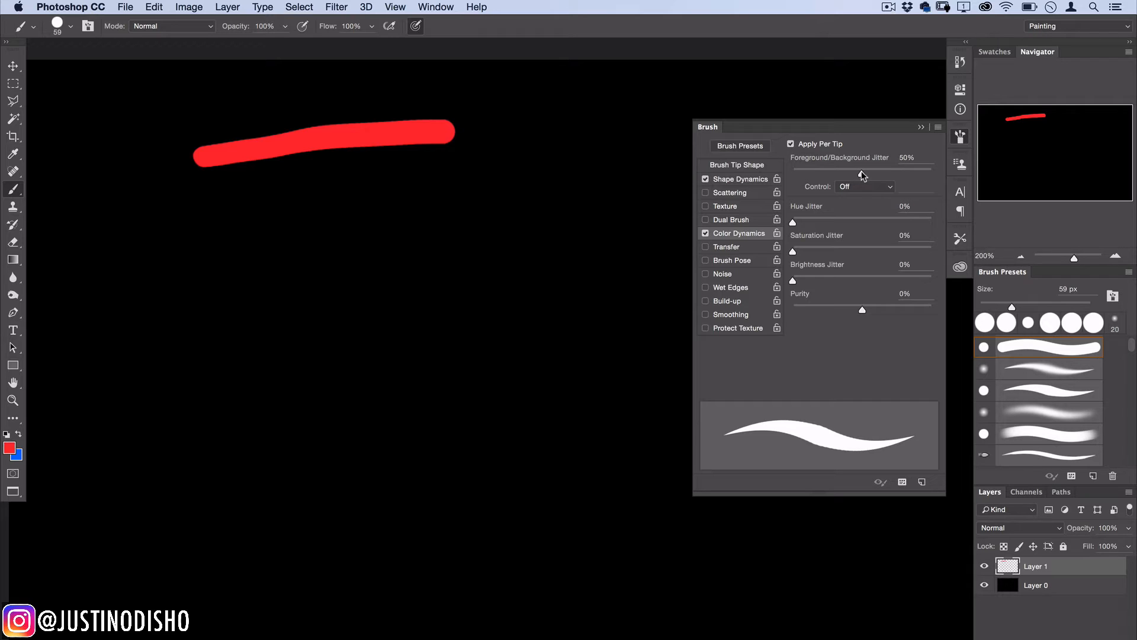
{"action": "left_click", "coordinate": [207, 220]}
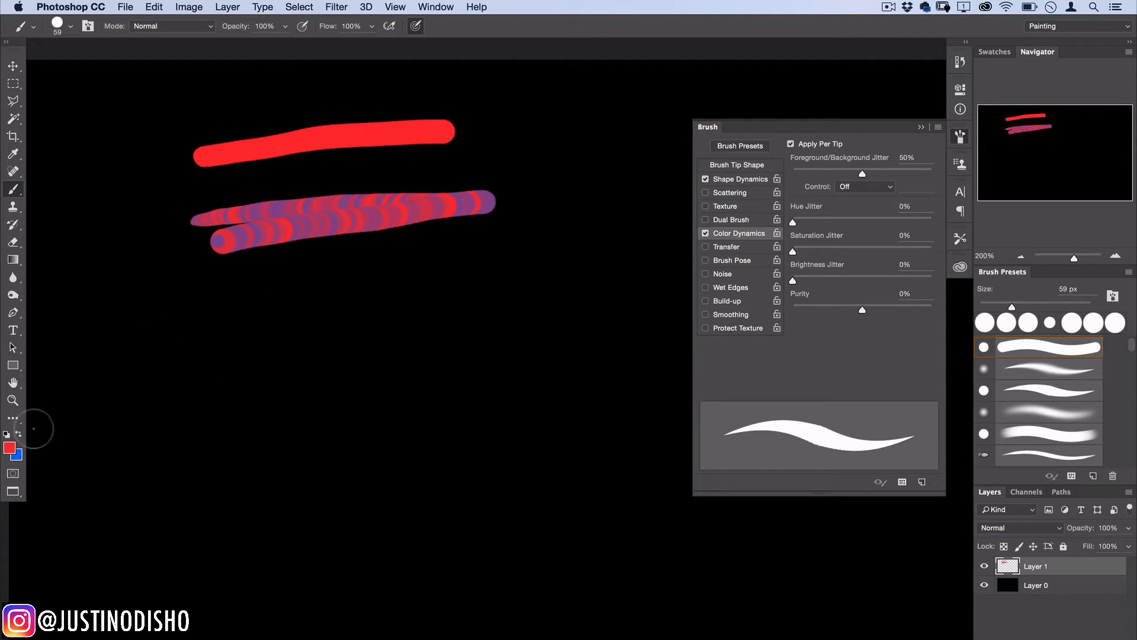
{"action": "mouse_move", "coordinate": [192, 307]}
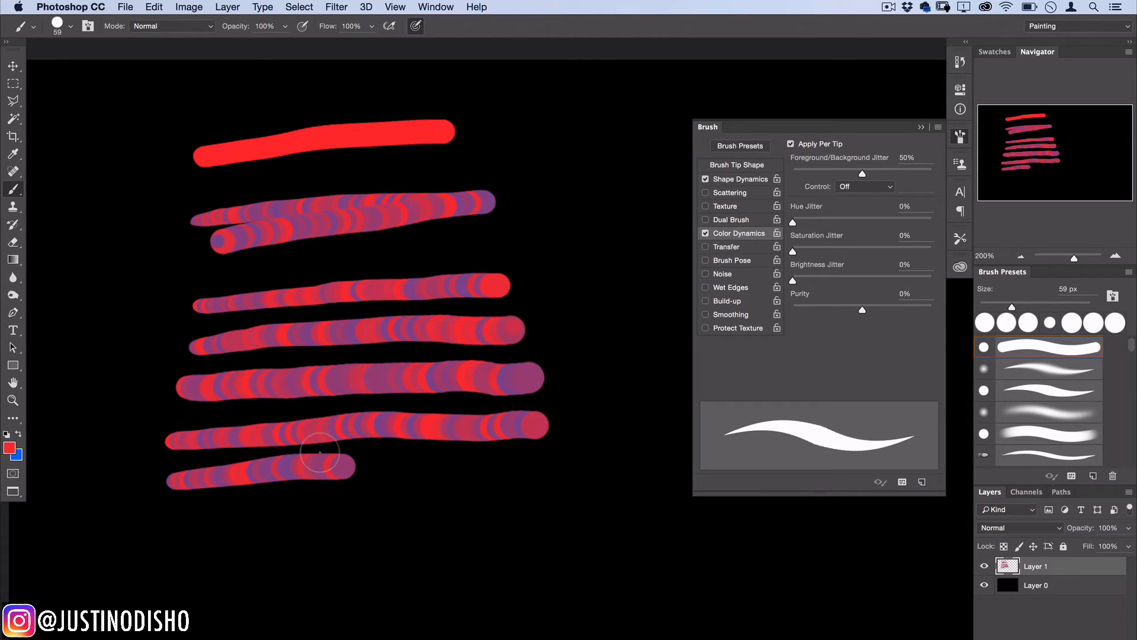
{"action": "mouse_move", "coordinate": [194, 548]}
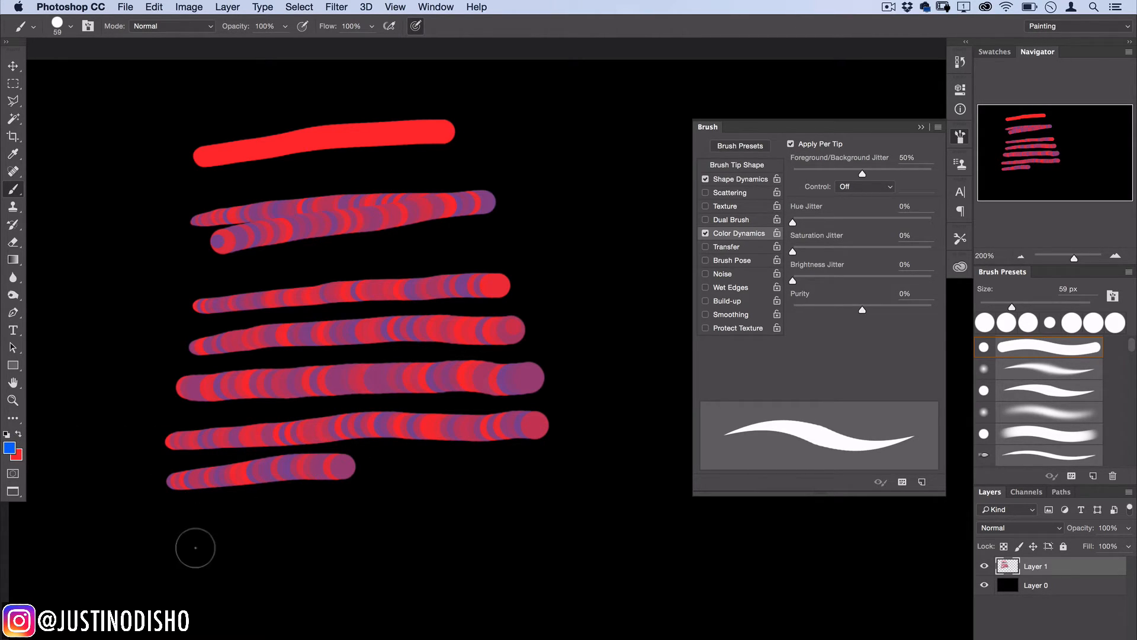
{"action": "mouse_move", "coordinate": [163, 521]}
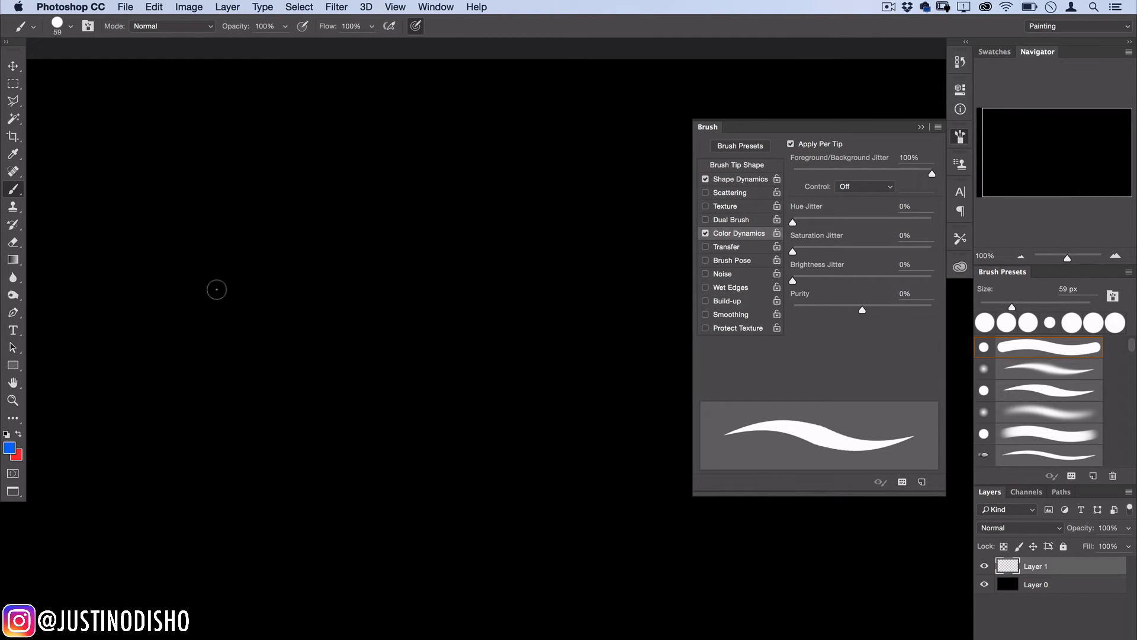
- Restore red as foreground and paint another red-and-blue stroke below the first
{"action": "left_click", "coordinate": [167, 209]}
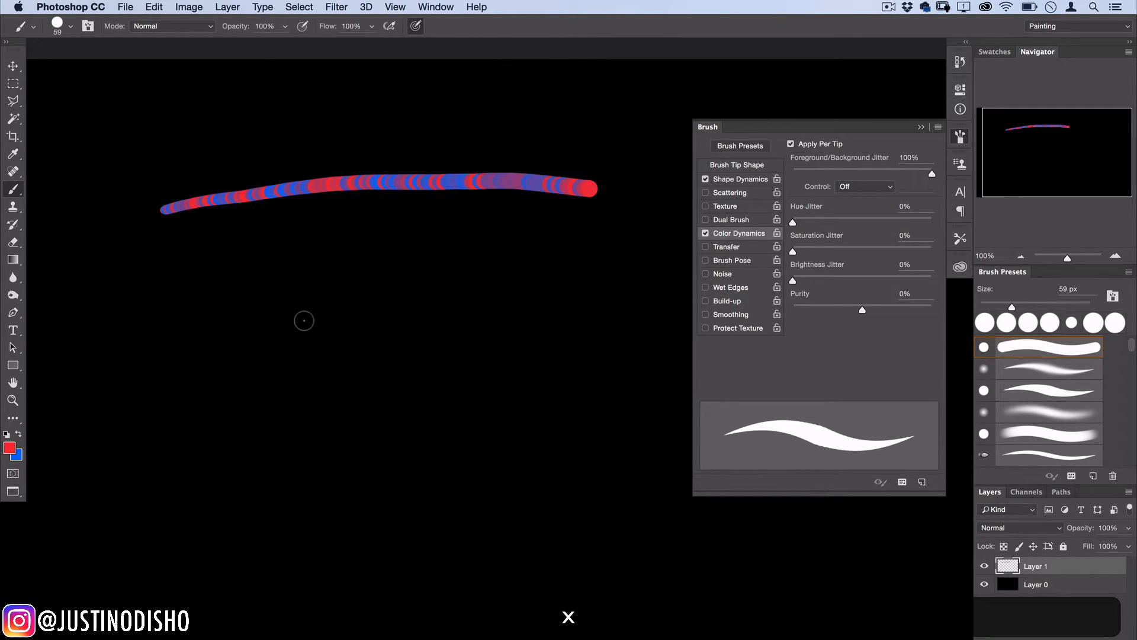
{"action": "left_click", "coordinate": [153, 284]}
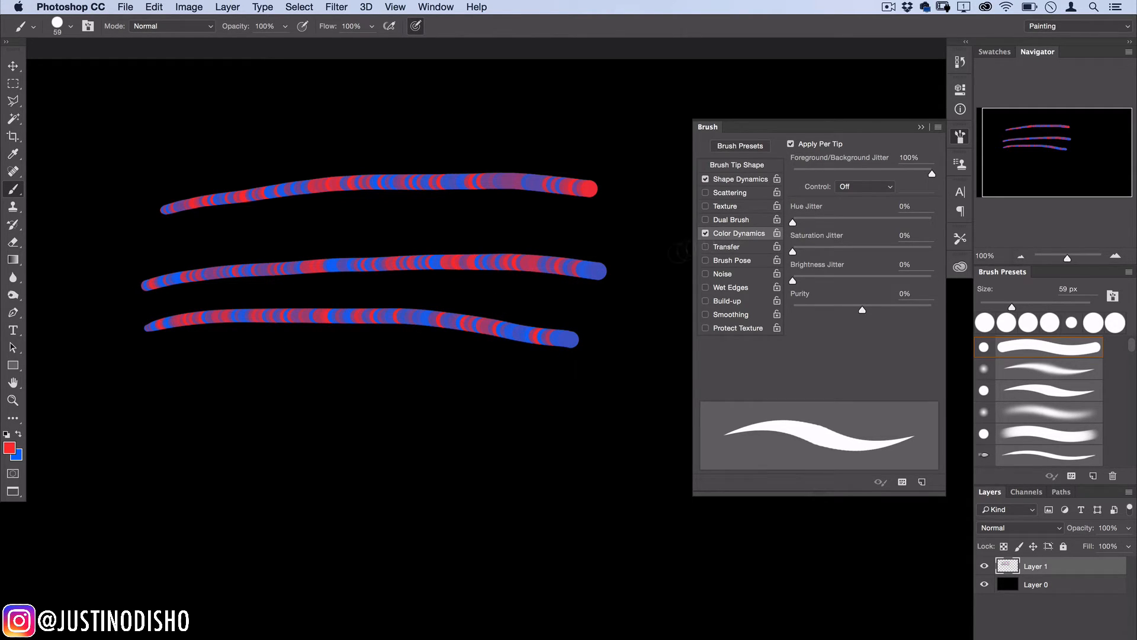
{"action": "mouse_move", "coordinate": [865, 172]}
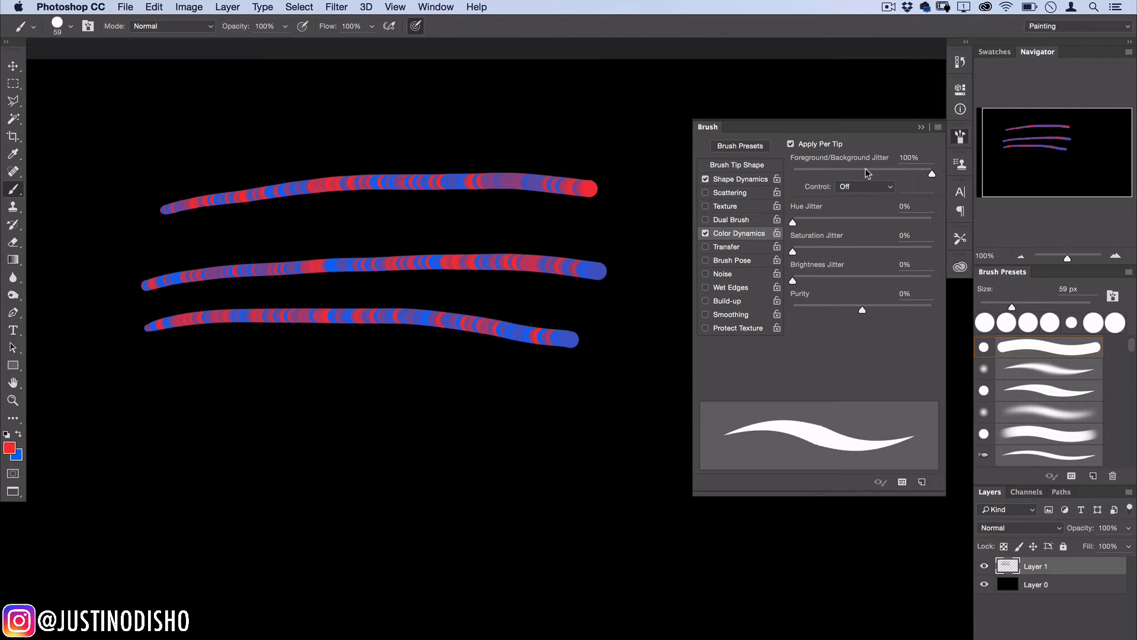
{"action": "mouse_move", "coordinate": [800, 232]}
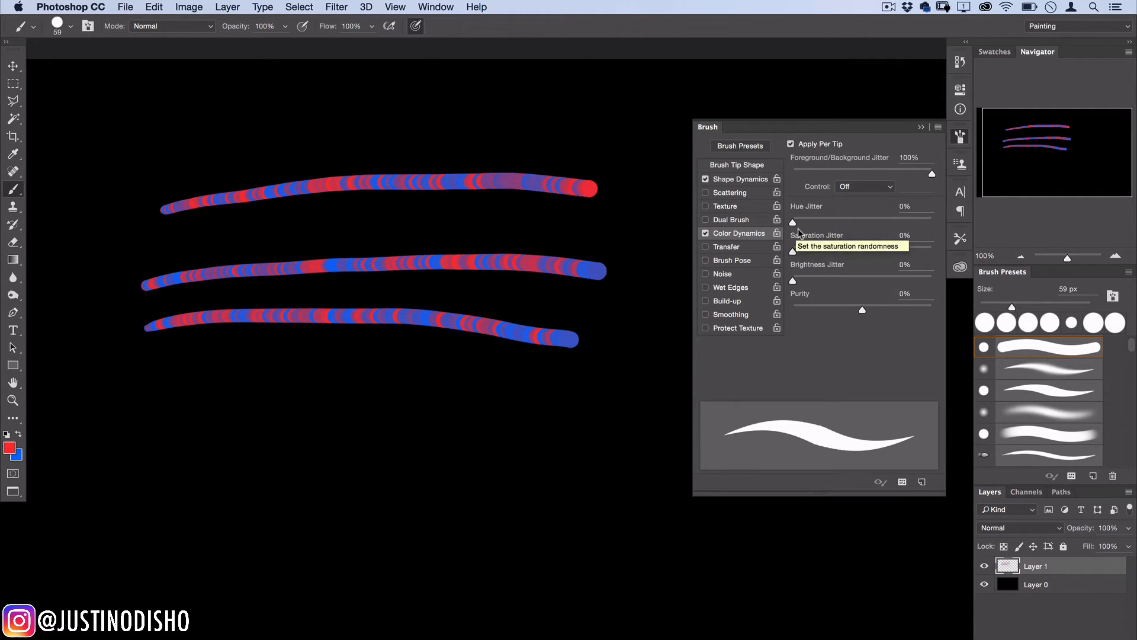
{"action": "mouse_move", "coordinate": [794, 226]}
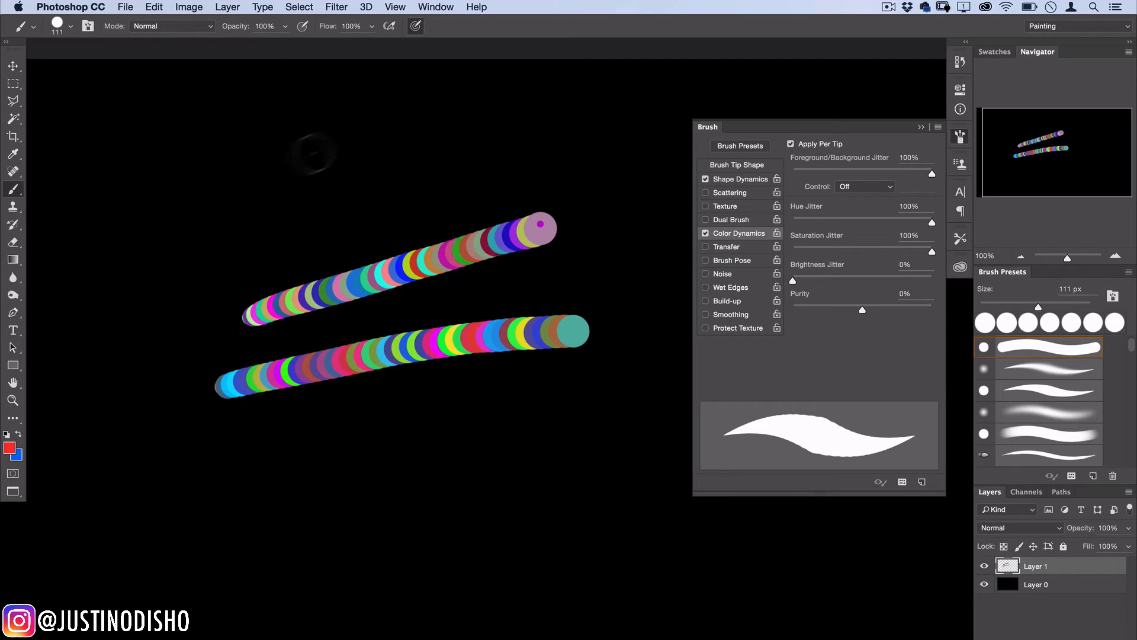
- Raise Brightness Jitter to 100%
{"action": "left_click_drag", "start_coordinate": [210, 181], "coordinate": [587, 138]}
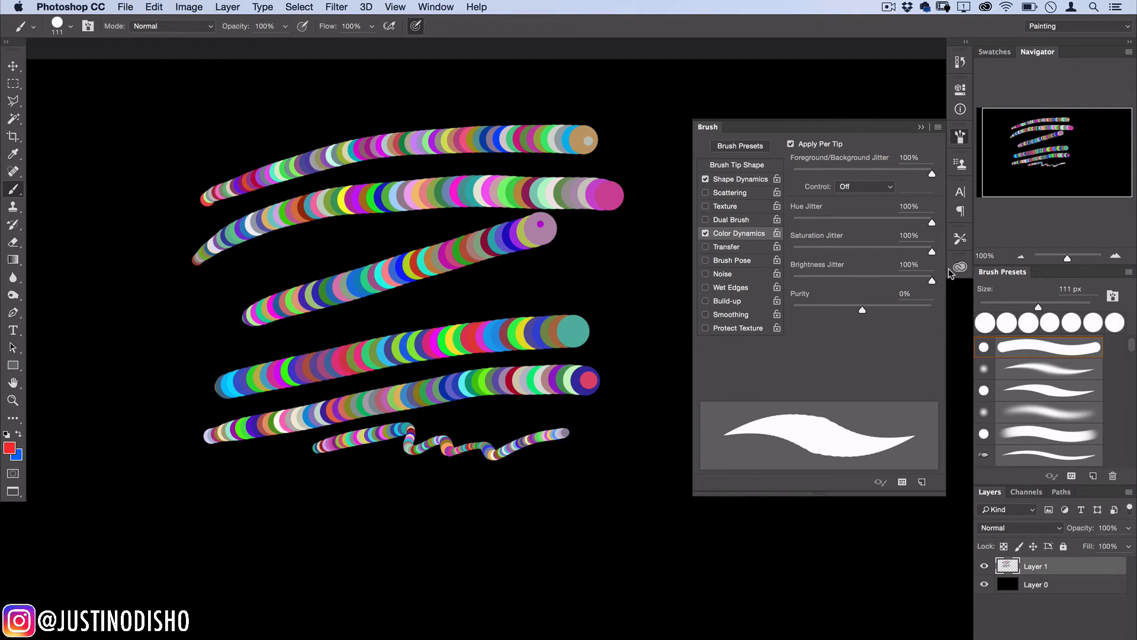
{"action": "mouse_move", "coordinate": [212, 372]}
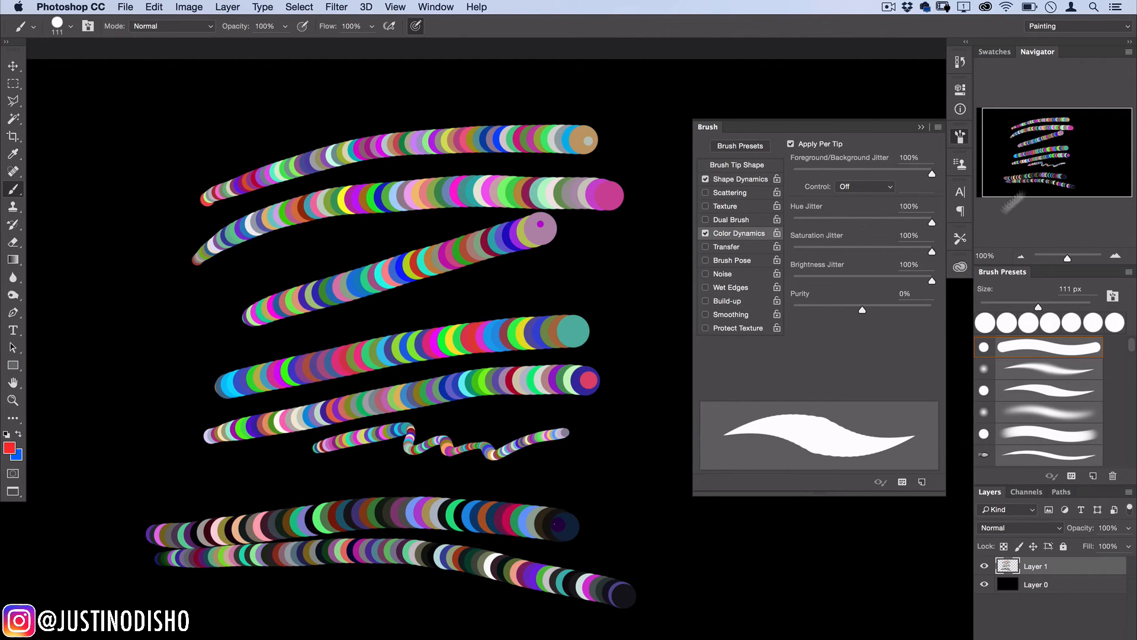
{"action": "mouse_move", "coordinate": [933, 201]}
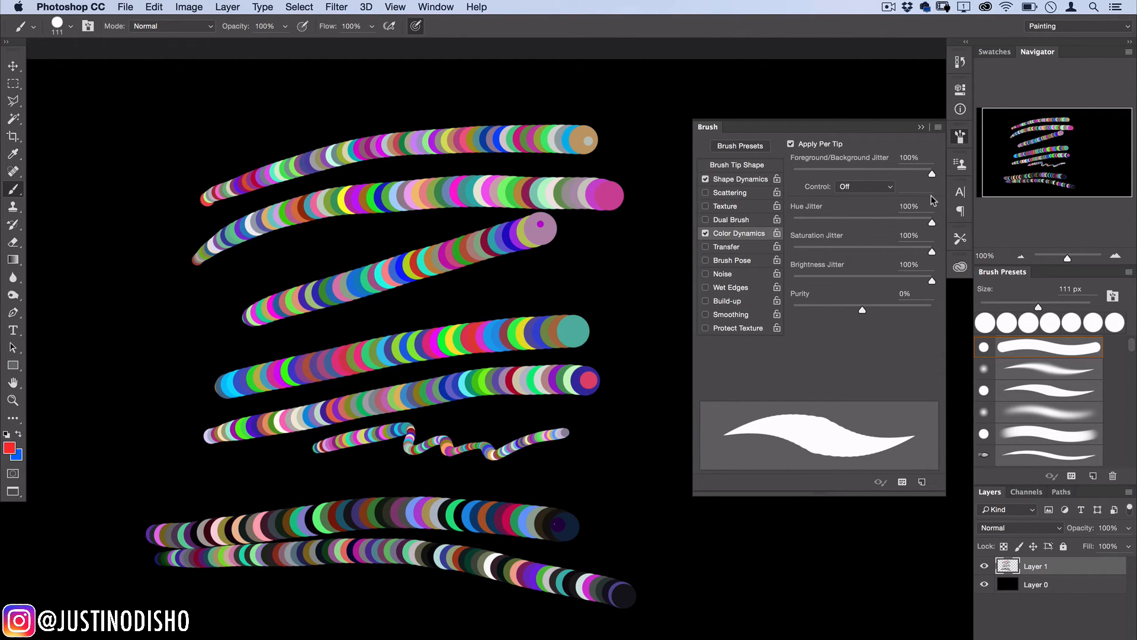
{"action": "mouse_move", "coordinate": [14, 437]}
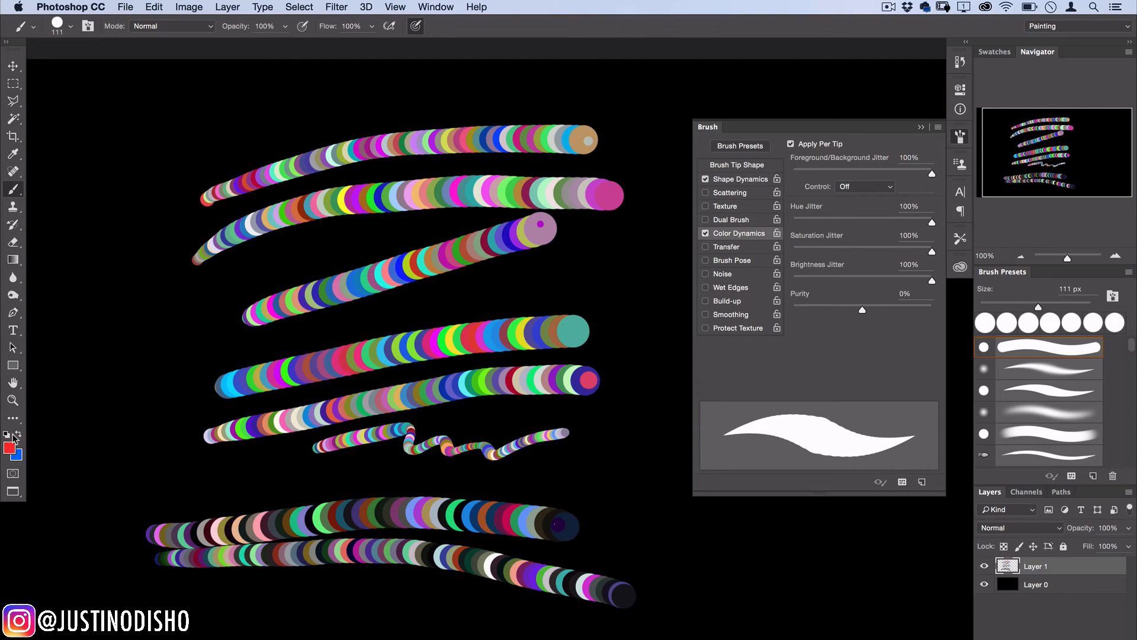
{"action": "mouse_move", "coordinate": [139, 429]}
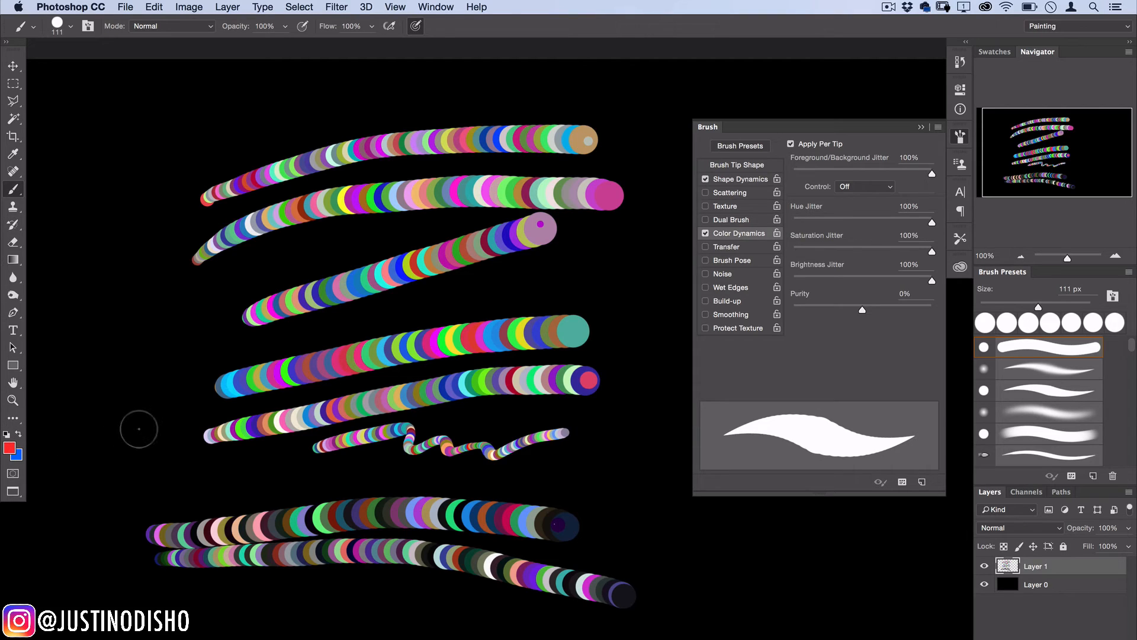
{"action": "mouse_move", "coordinate": [238, 450]}
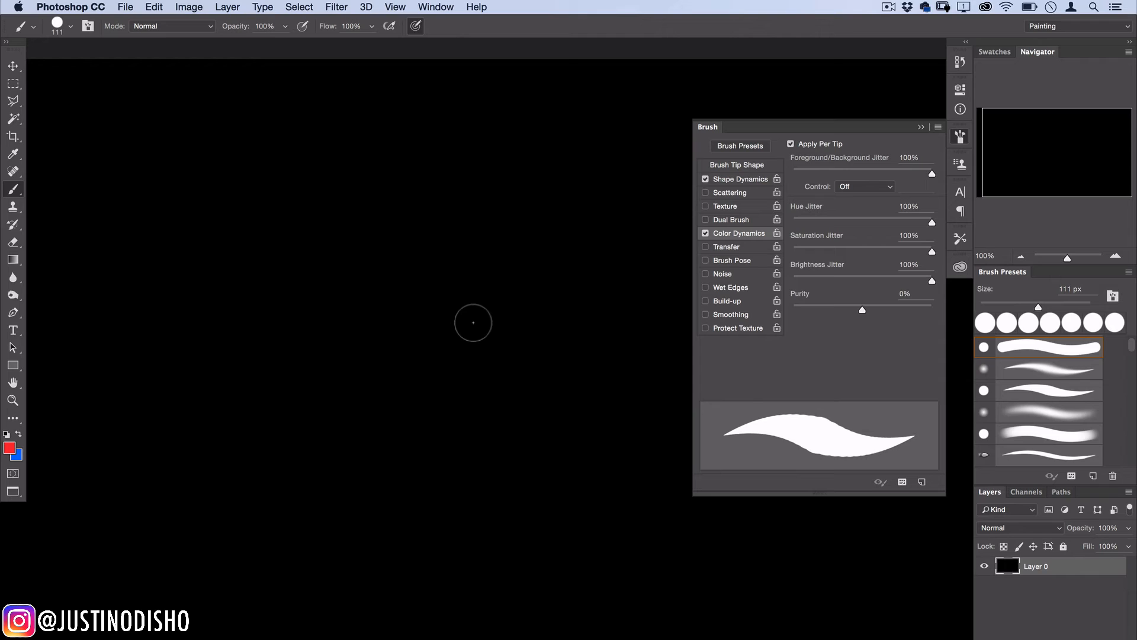
- Add a new empty layer from the Layer menu and reset Purity to neutral
{"action": "left_click", "coordinate": [226, 6]}
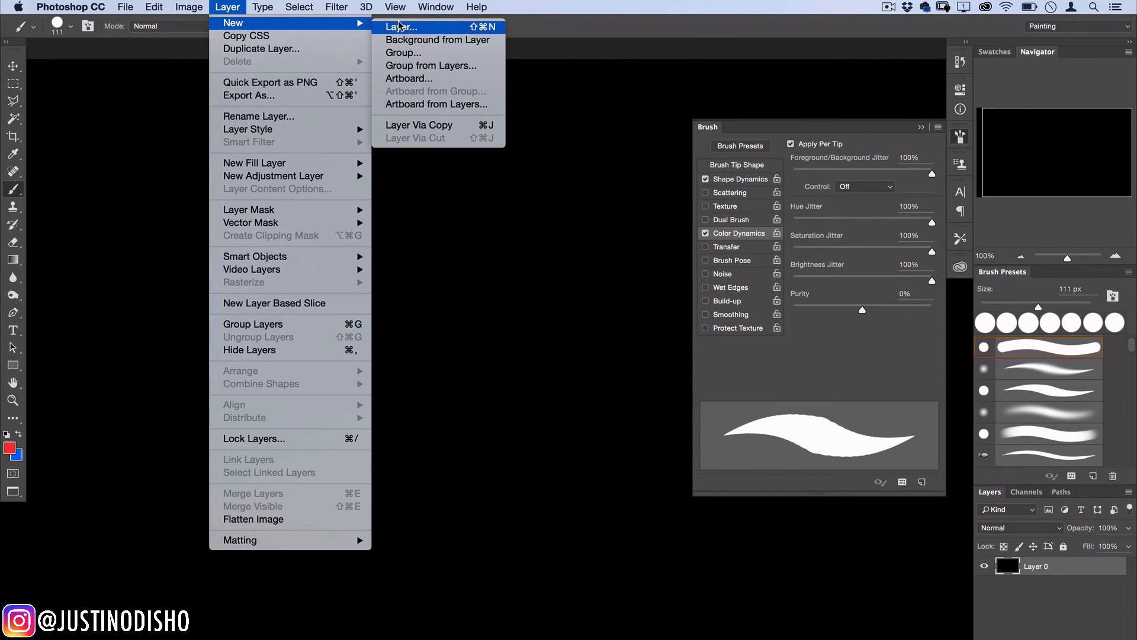
{"action": "left_click", "coordinate": [401, 27]}
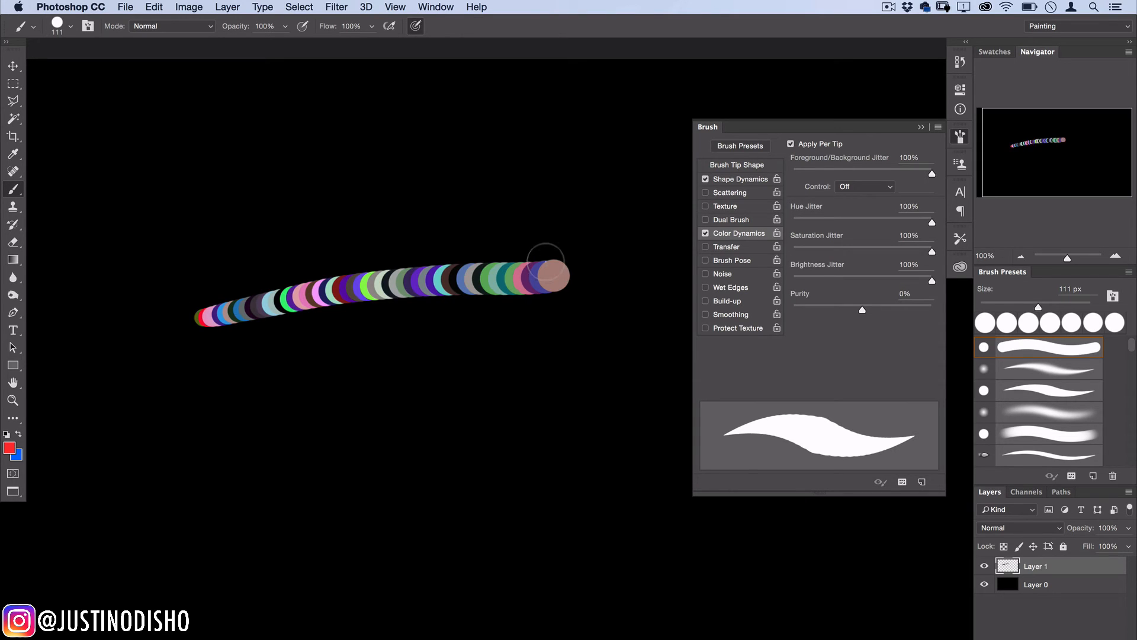
{"action": "mouse_move", "coordinate": [862, 318]}
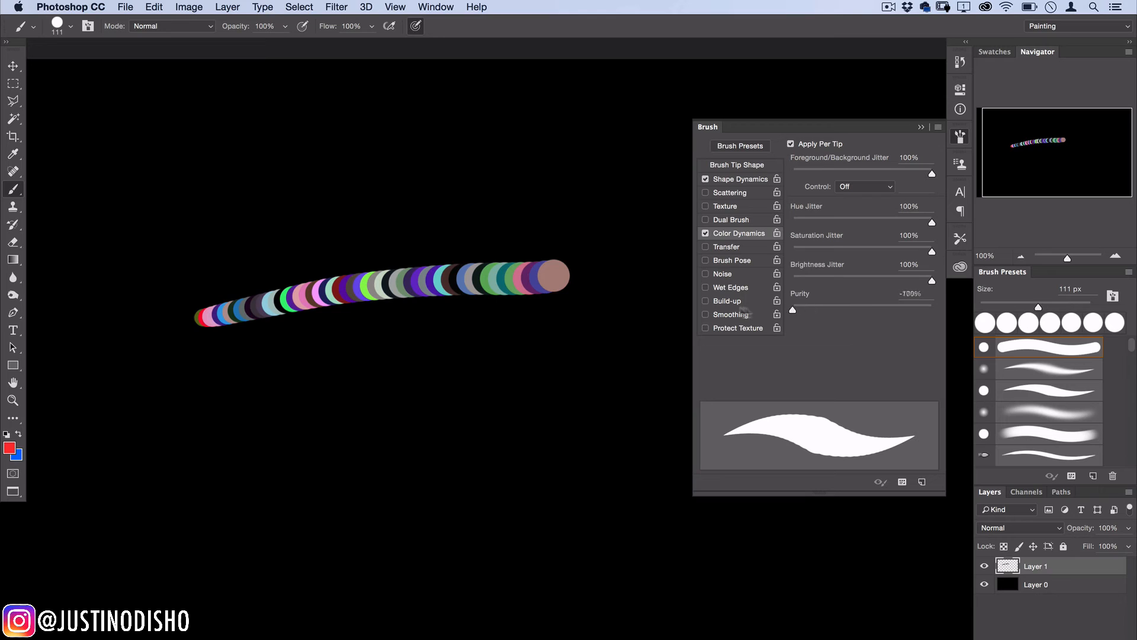
{"action": "mouse_move", "coordinate": [200, 405]}
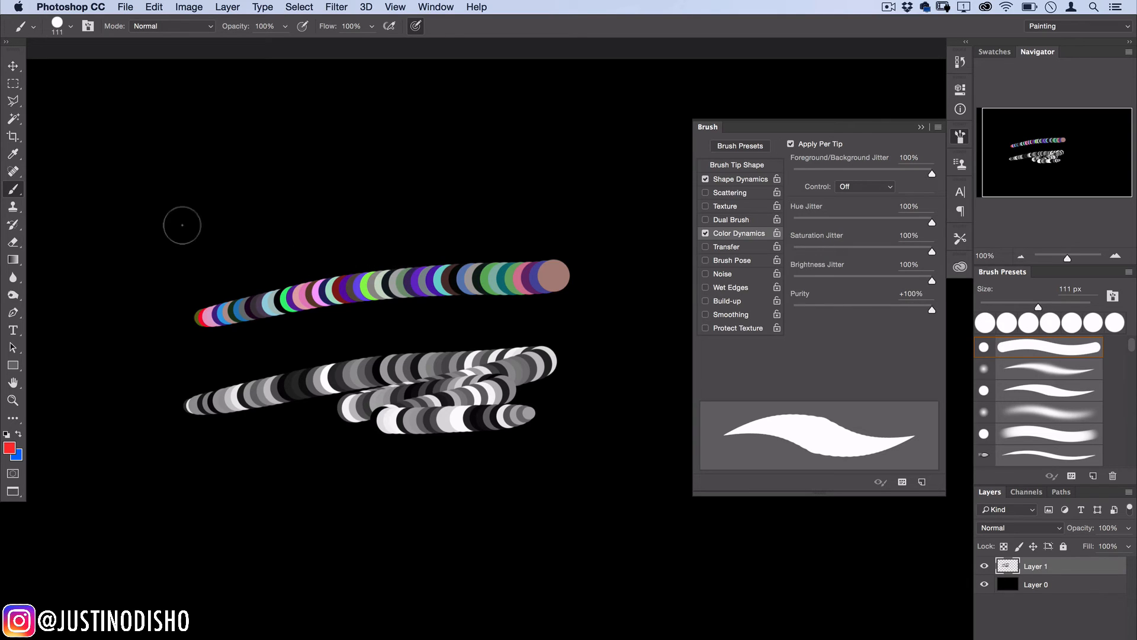
{"action": "left_click_drag", "start_coordinate": [182, 225], "coordinate": [275, 232]}
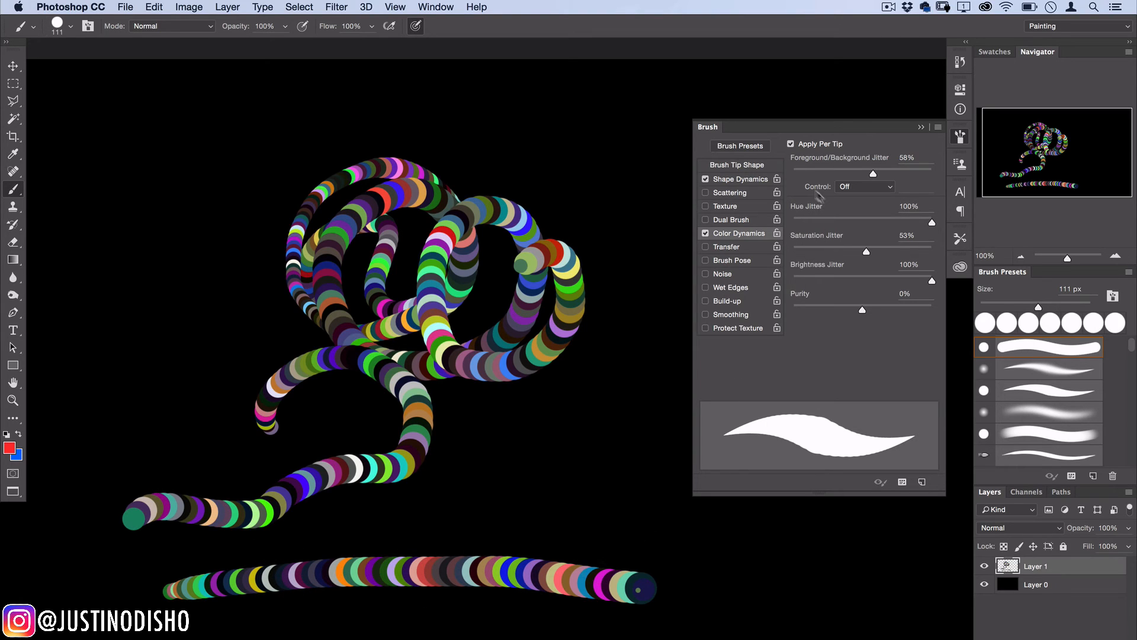
- Dismiss the Brush panel on the right before enlarging the brush
{"action": "left_click", "coordinate": [734, 164]}
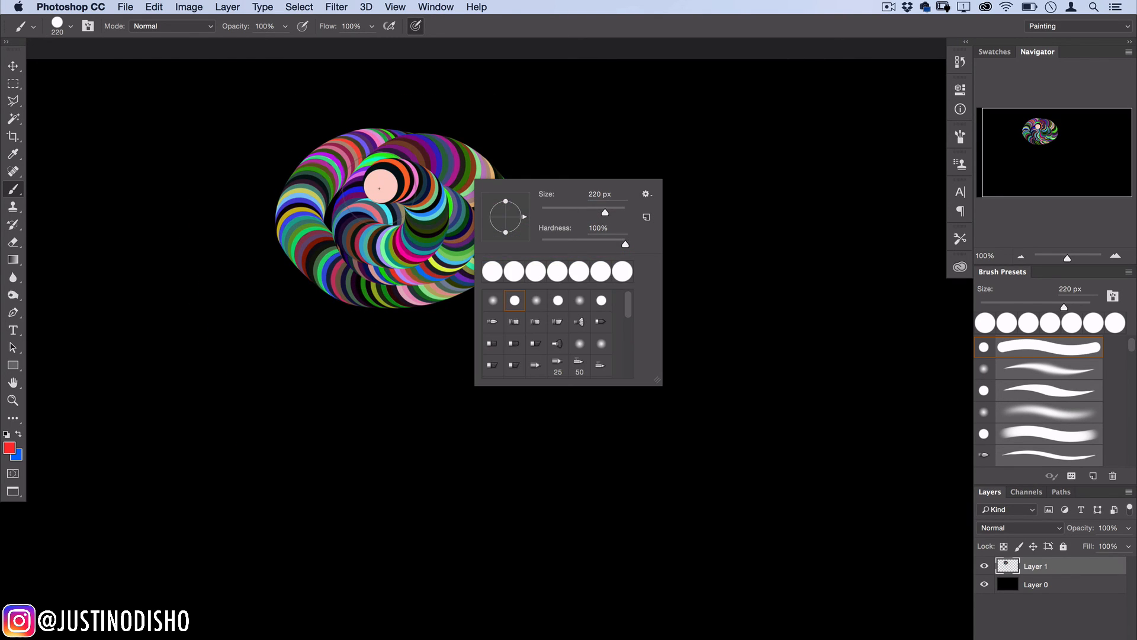
- Close the brush size options and paint 220 px multicoloured circle strokes across the canvas
{"action": "left_click", "coordinate": [327, 362]}
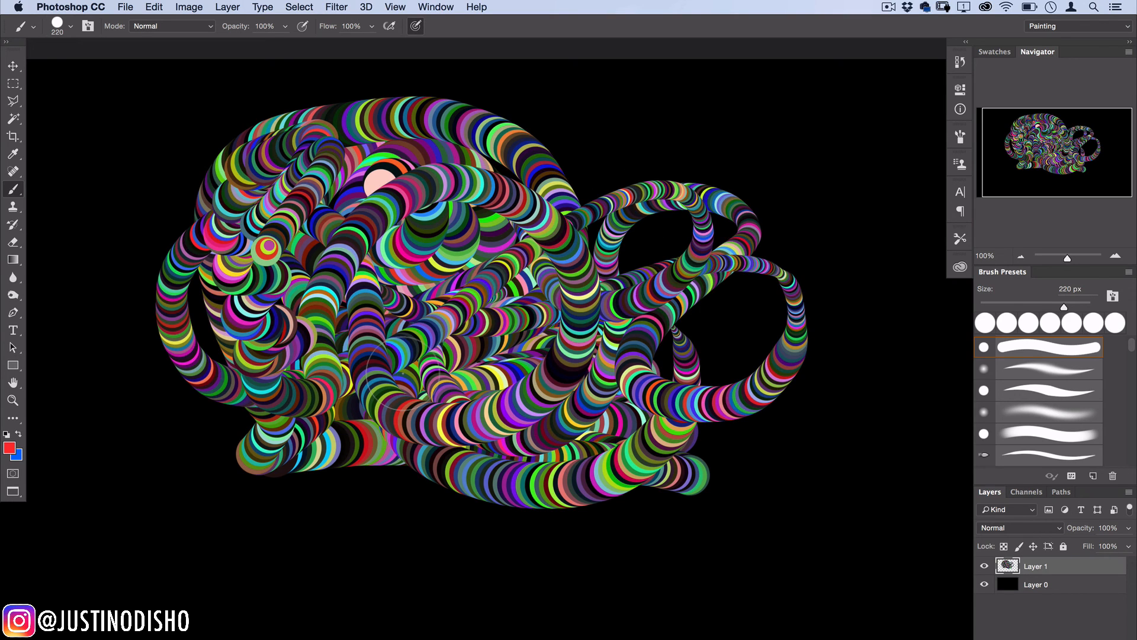
{"action": "mouse_move", "coordinate": [685, 513]}
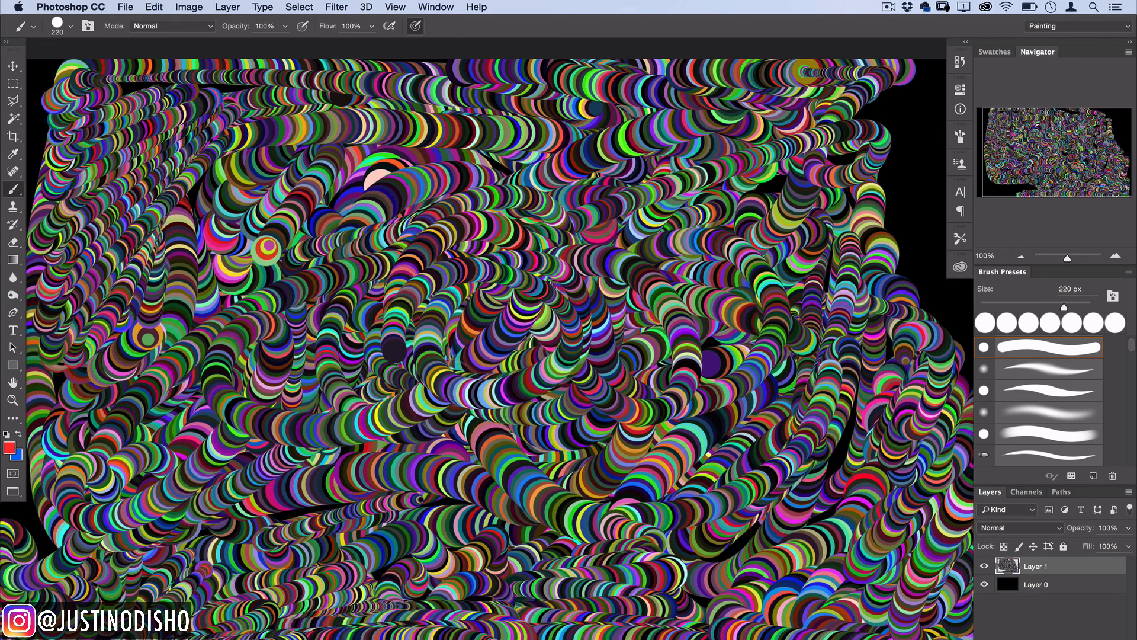
{"action": "left_click", "coordinate": [501, 254]}
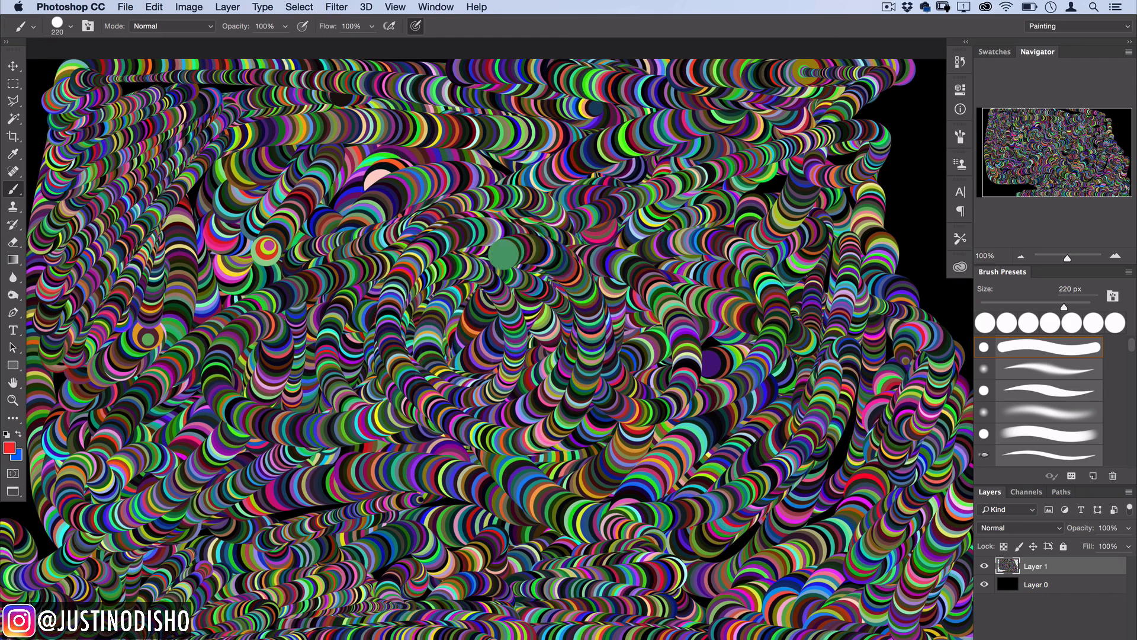